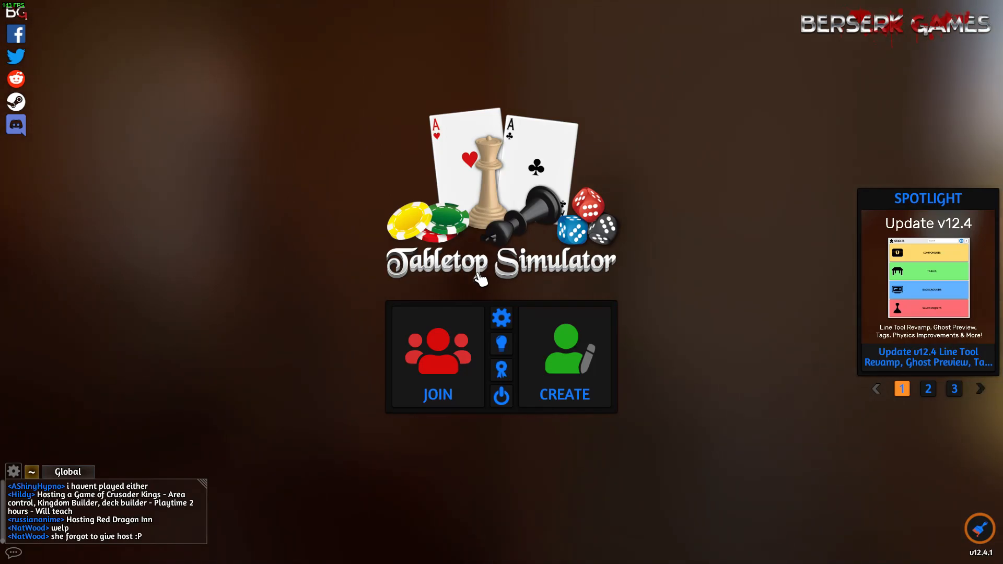
Create and host a new multiplayer game from the main menu
click(954, 388)
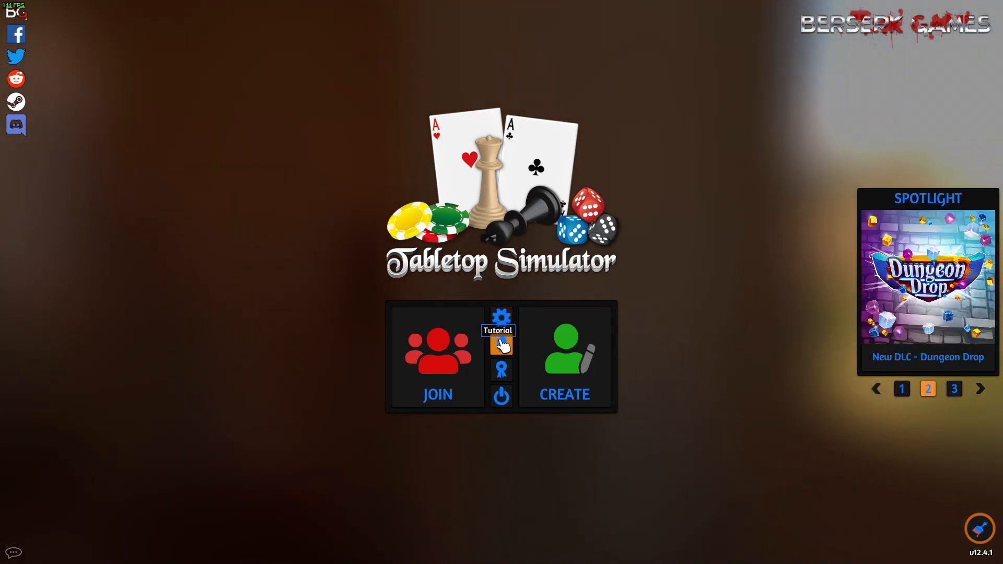
mouse_move(565, 357)
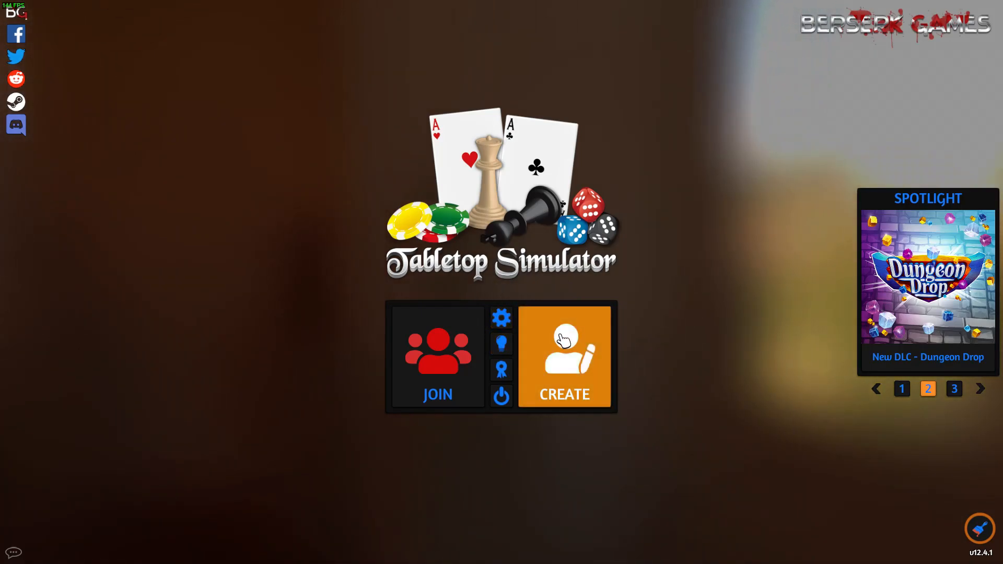
click(563, 357)
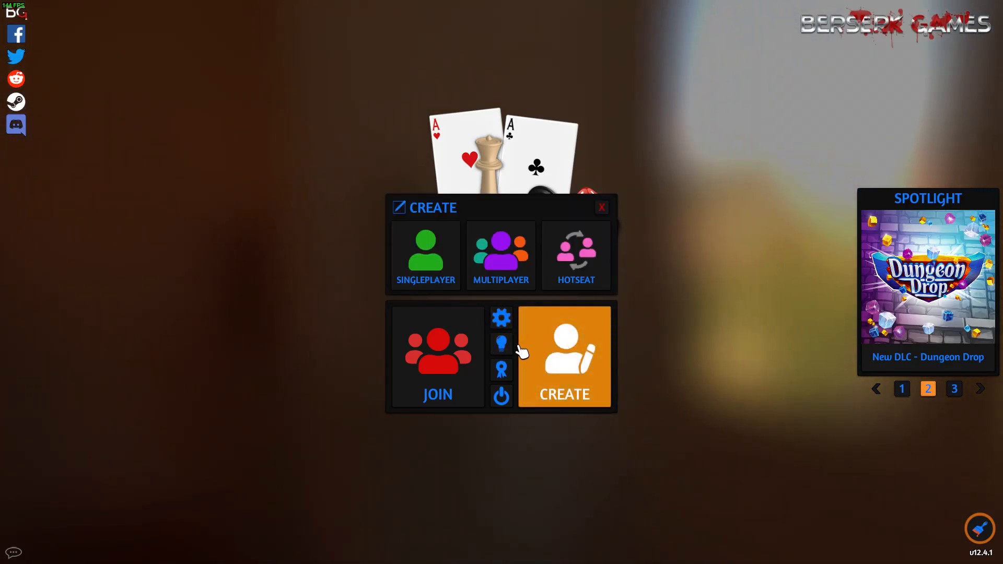
mouse_move(430, 202)
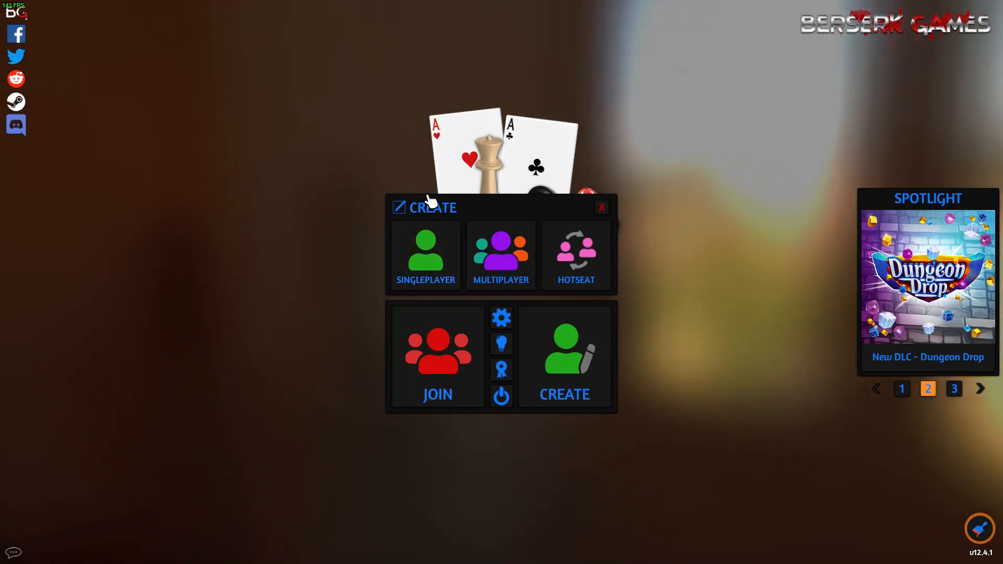
mouse_move(425, 262)
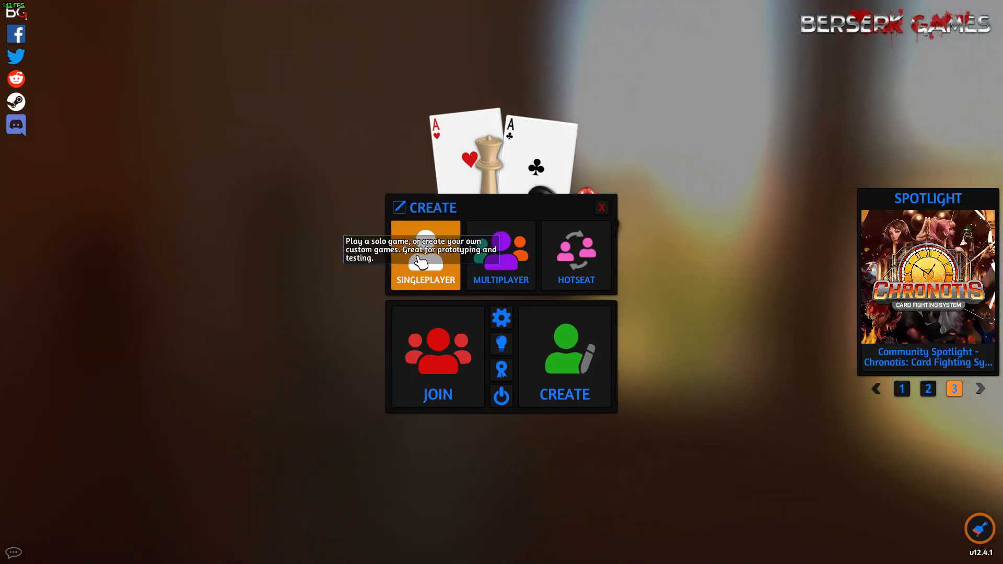
mouse_move(500, 256)
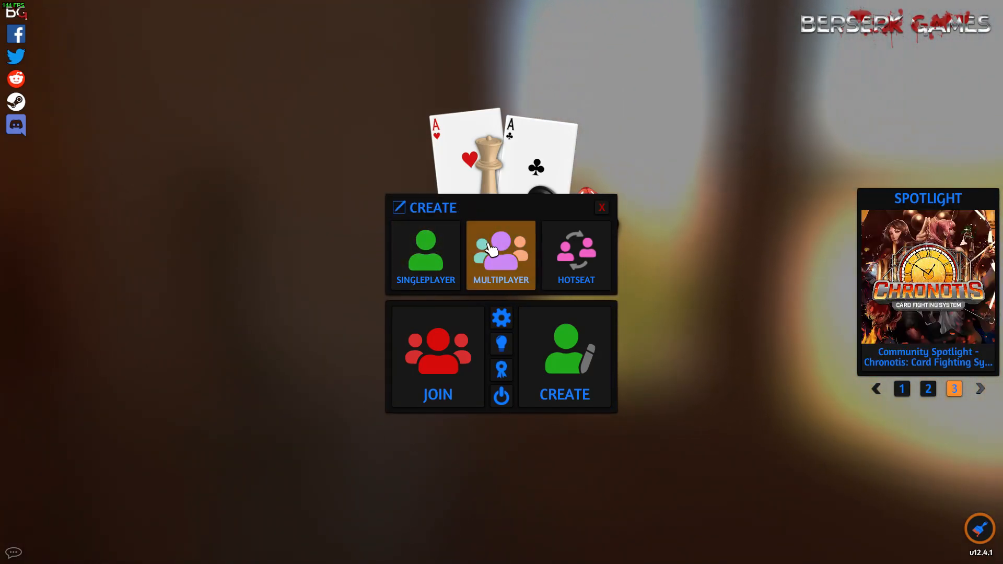
click(501, 256)
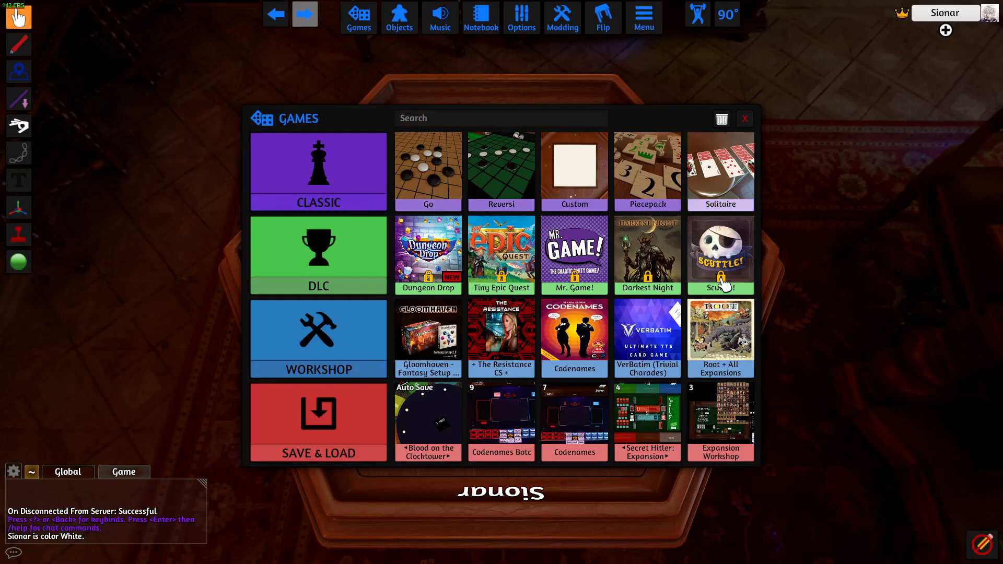
mouse_move(428, 329)
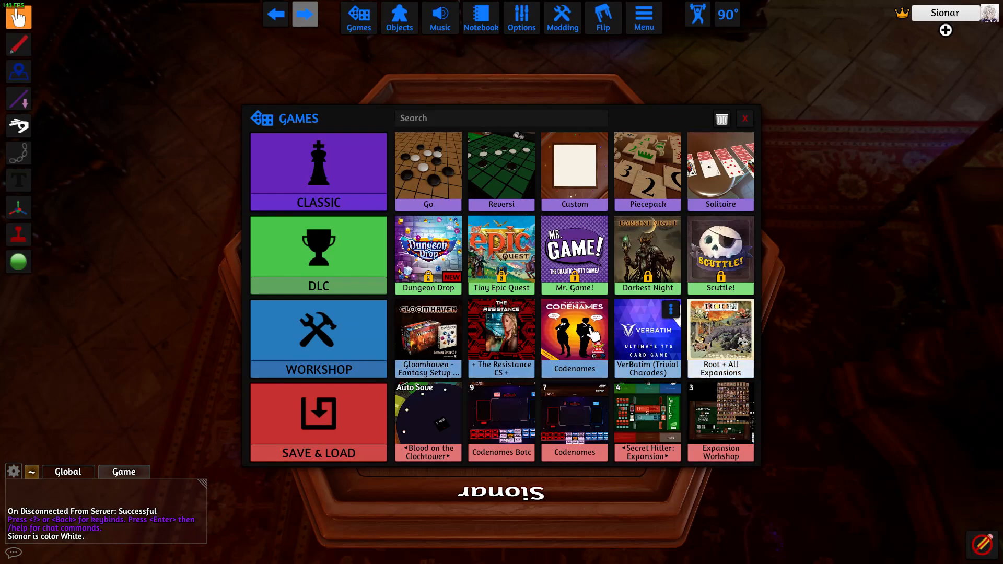
Open the Workshop category to list subscribed games like Gloomhaven and Codenames
click(317, 338)
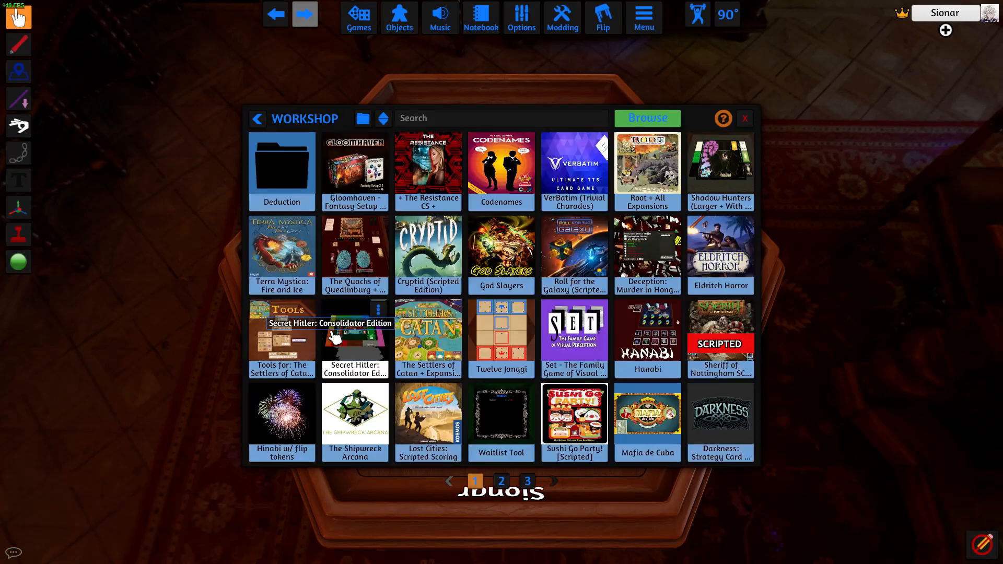
mouse_move(345, 256)
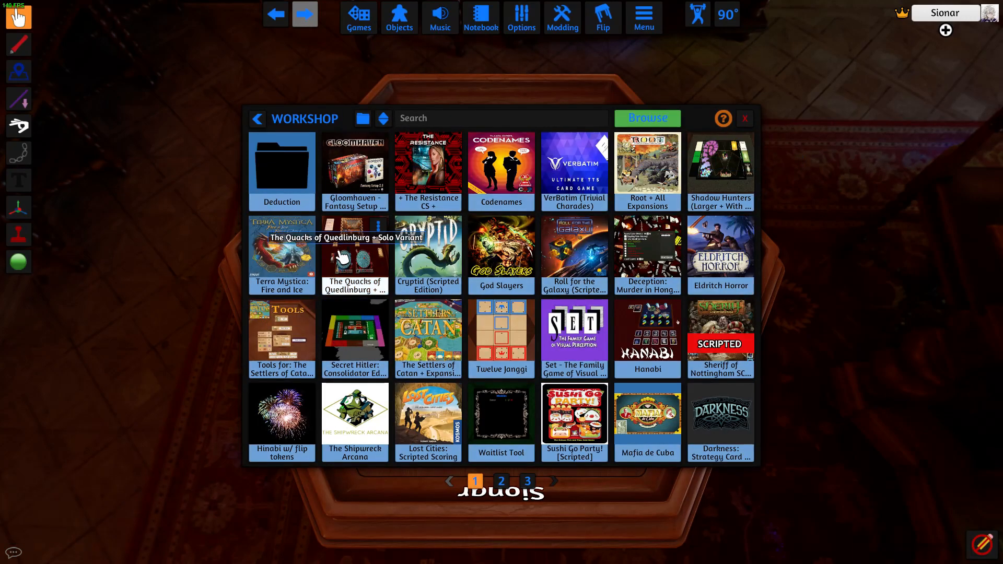
mouse_move(505, 412)
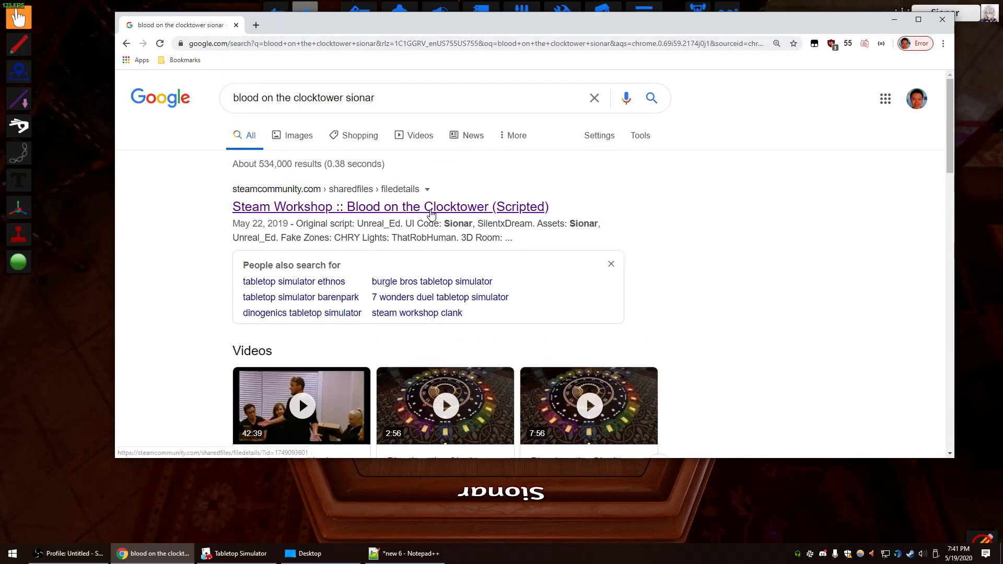
Open the Blood on the Clocktower (Scripted) workshop page and subscribe to it
click(389, 207)
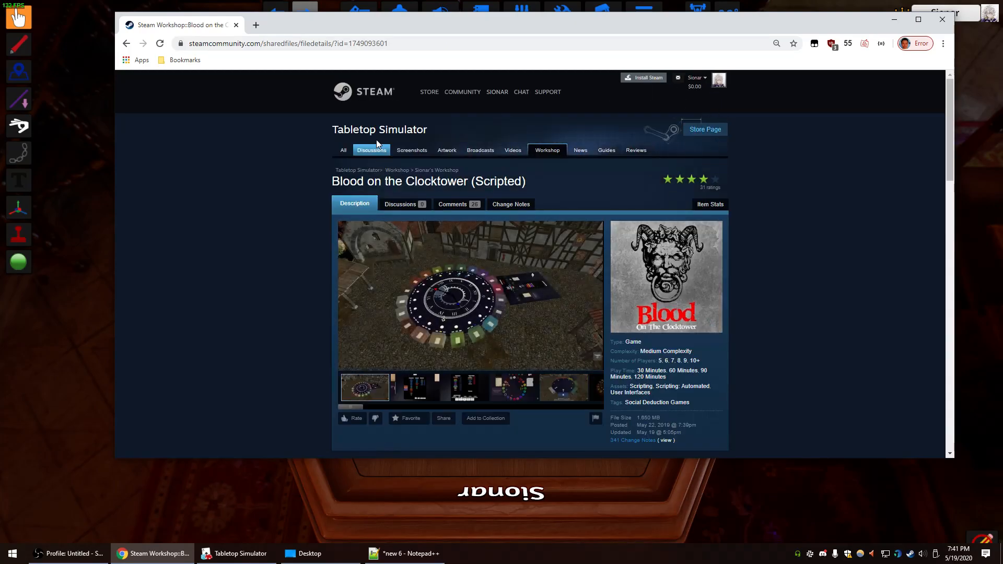
scroll(down, 3)
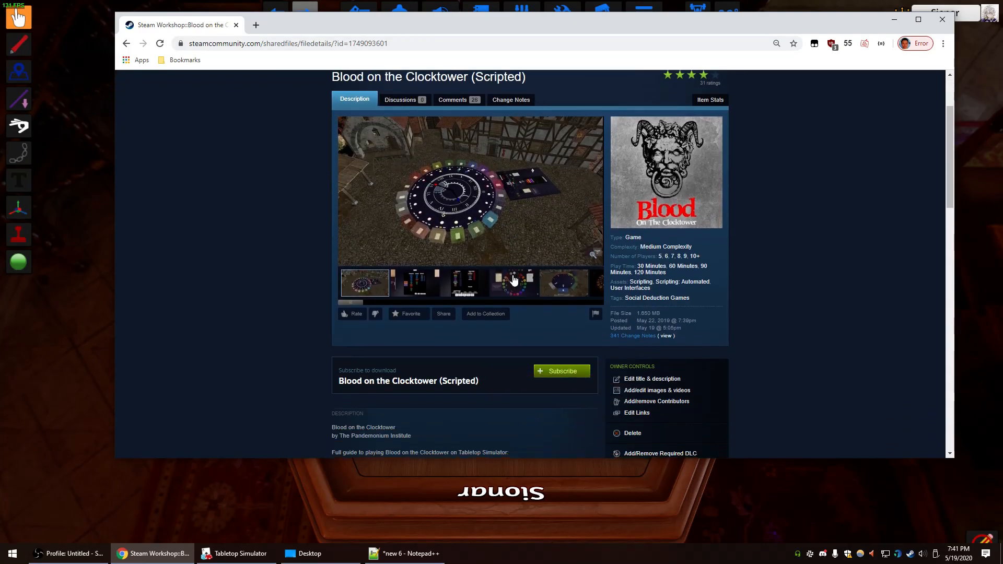
scroll(down, 3)
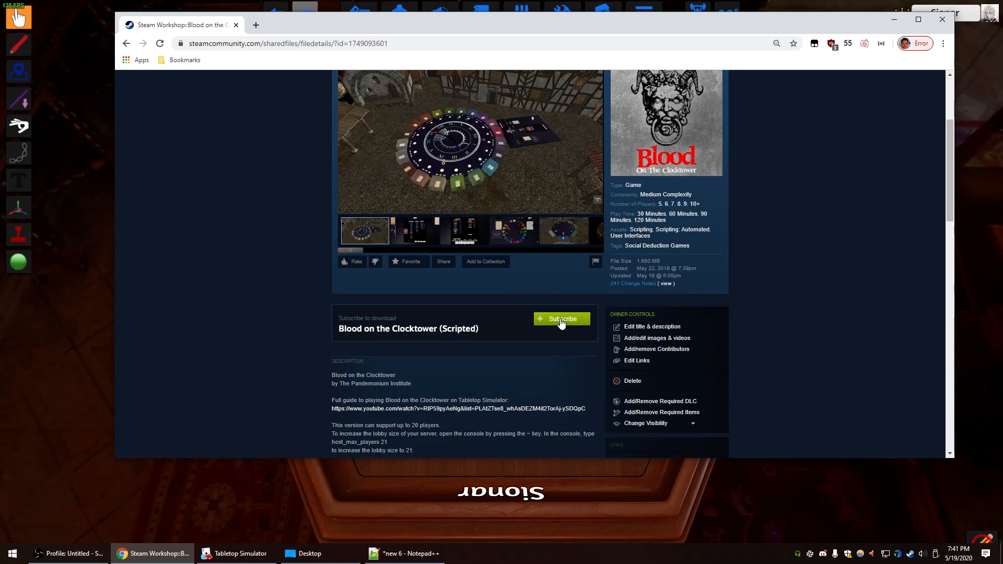
click(561, 319)
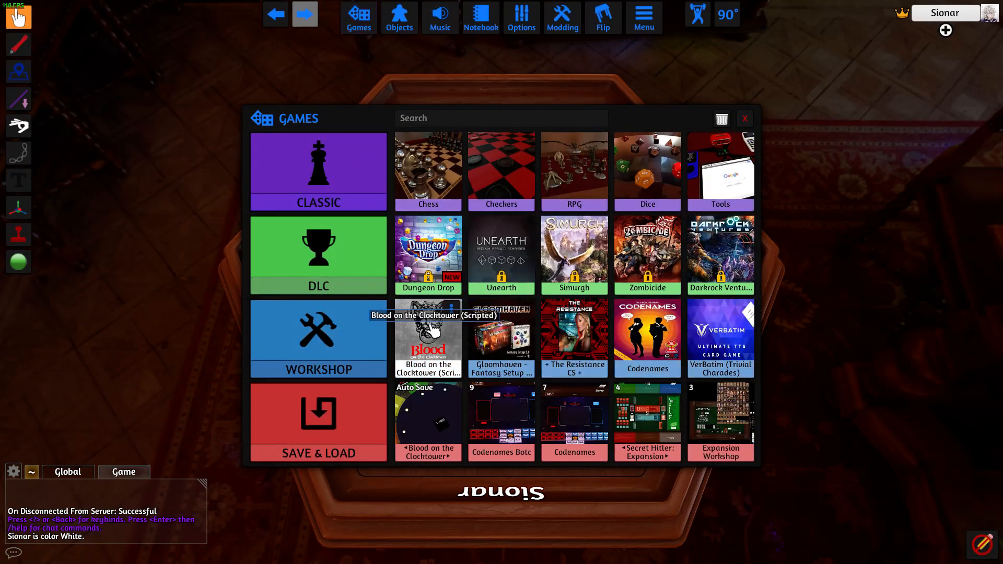
Select the Blood on the Clocktower (Scripted) tile and confirm Load
click(428, 338)
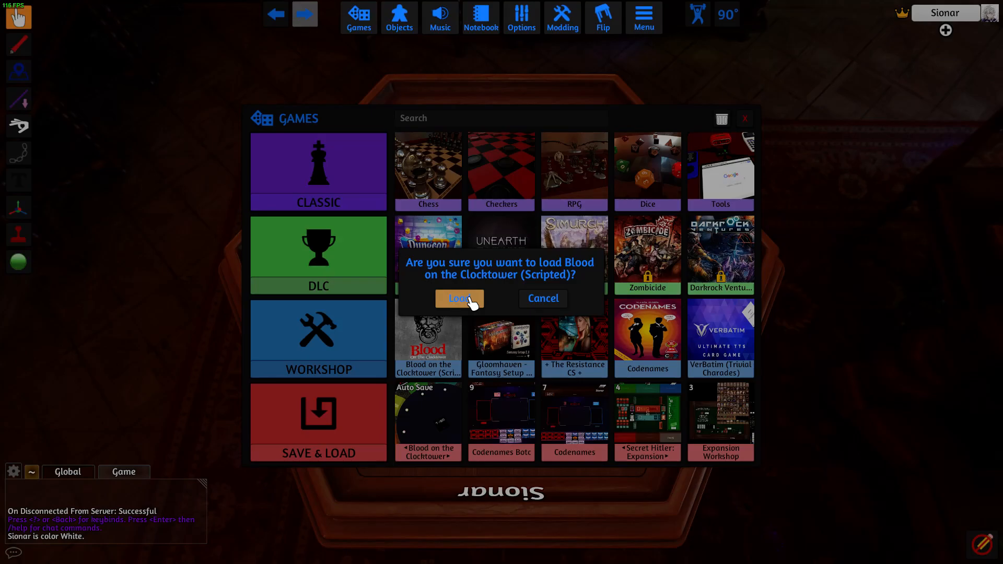
click(459, 299)
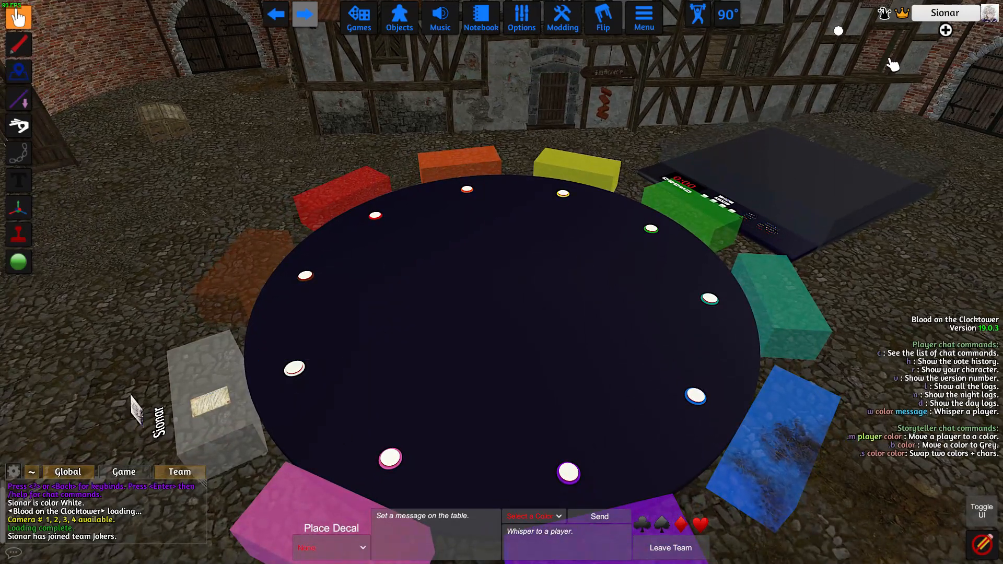
Open the Change Color/Change Team options and switch to the storyteller board view
click(944, 12)
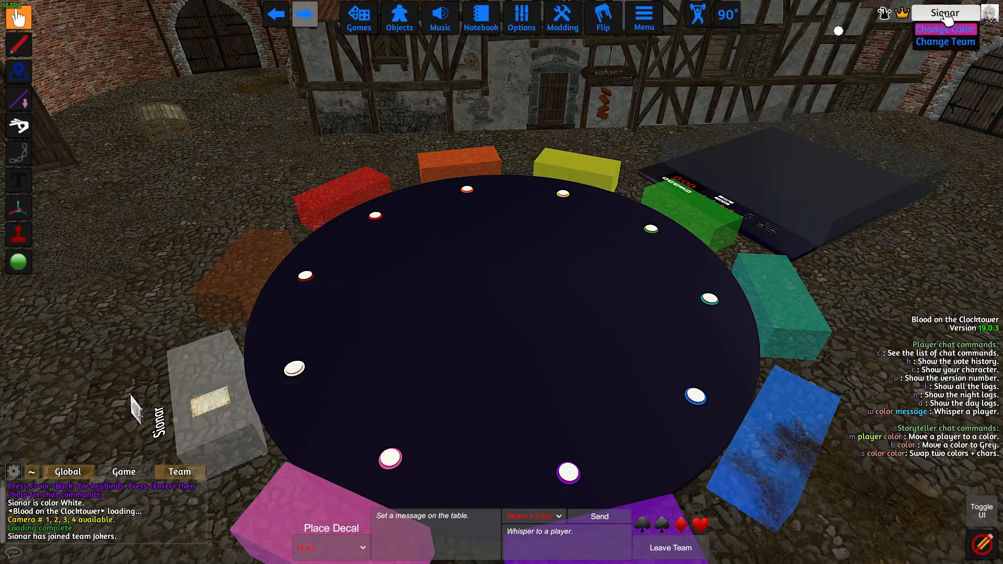
click(945, 29)
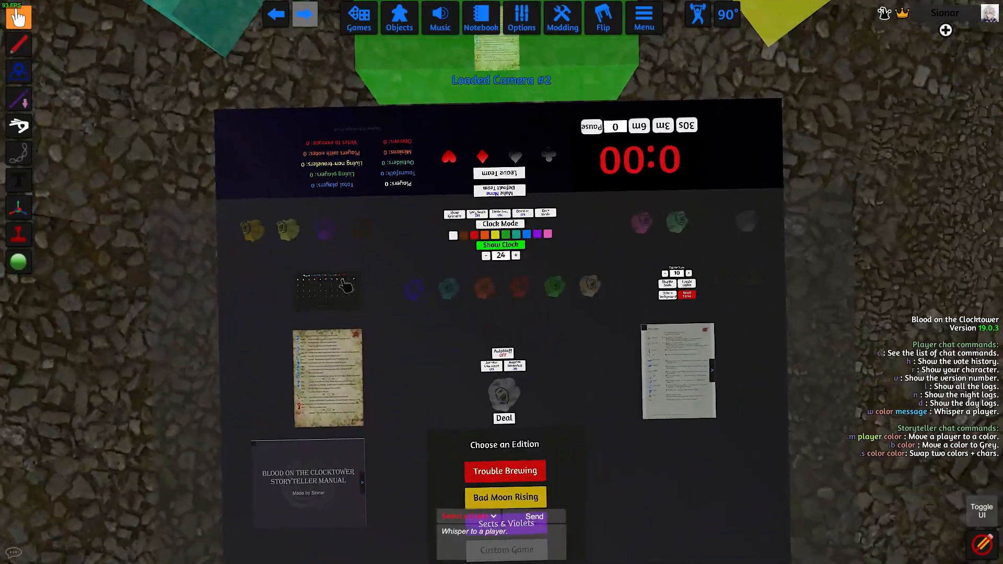
click(506, 549)
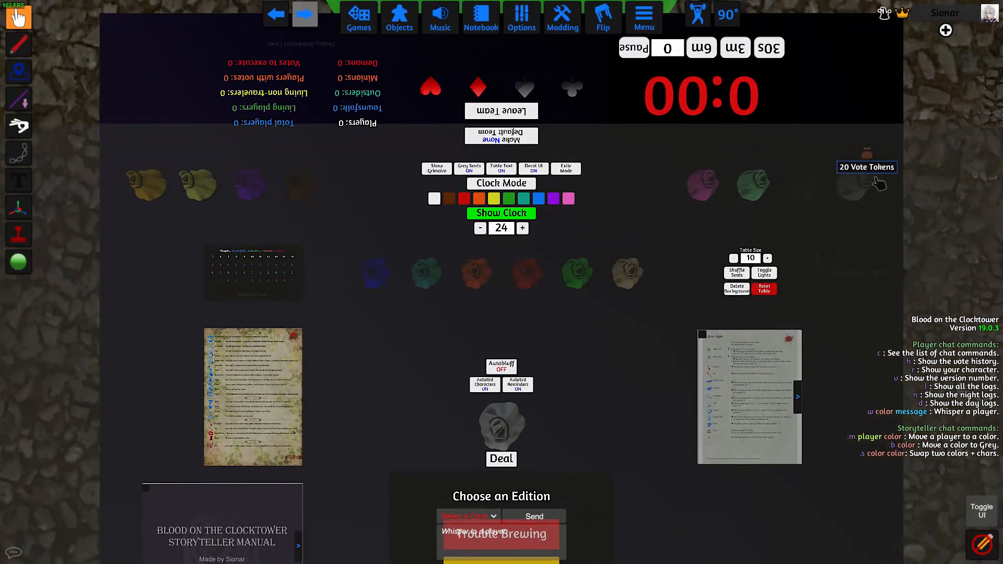
mouse_move(198, 189)
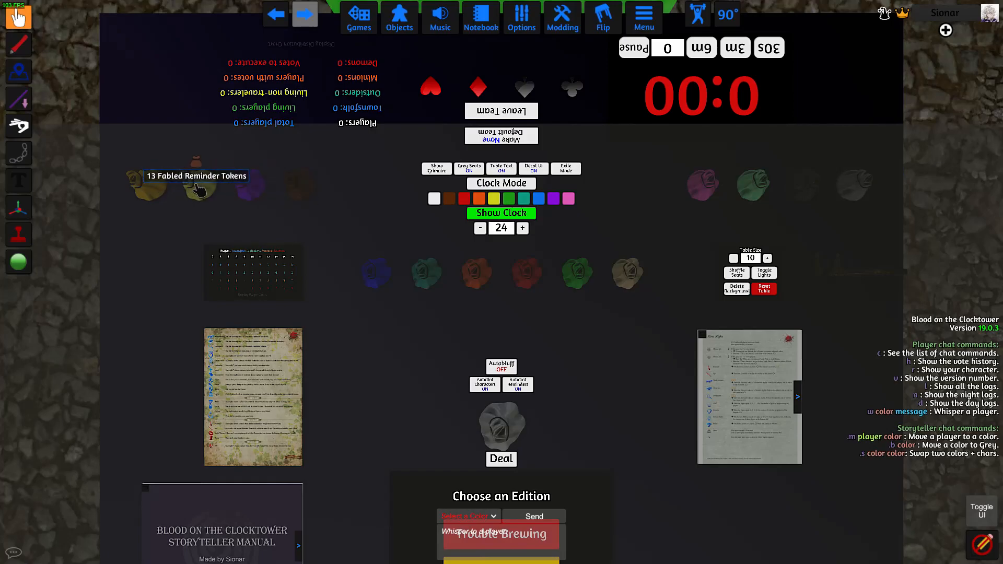
mouse_move(202, 192)
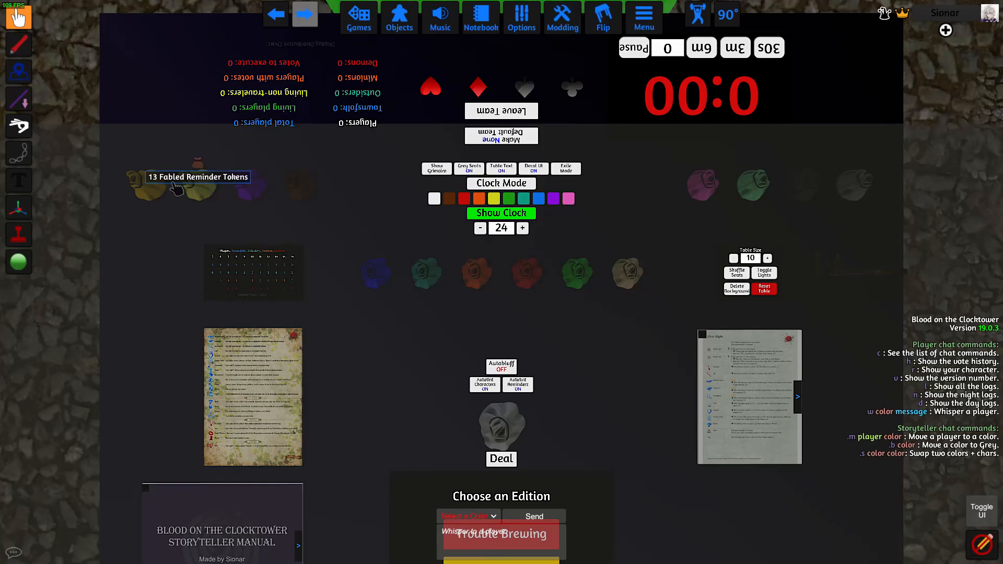
right_click(198, 182)
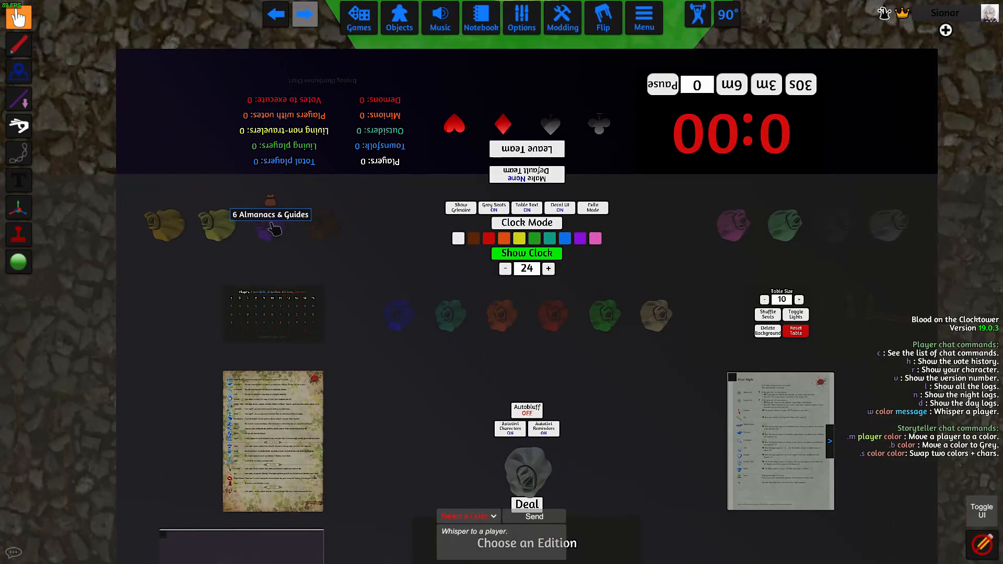
Open the Almanacs & Guides bag and take out the Chat Commands guide
click(271, 224)
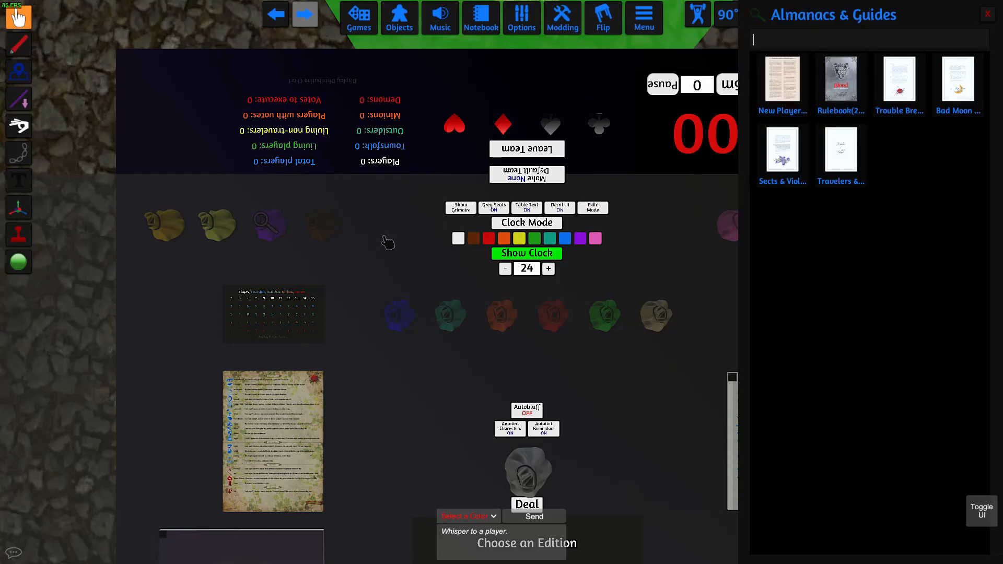
right_click(368, 215)
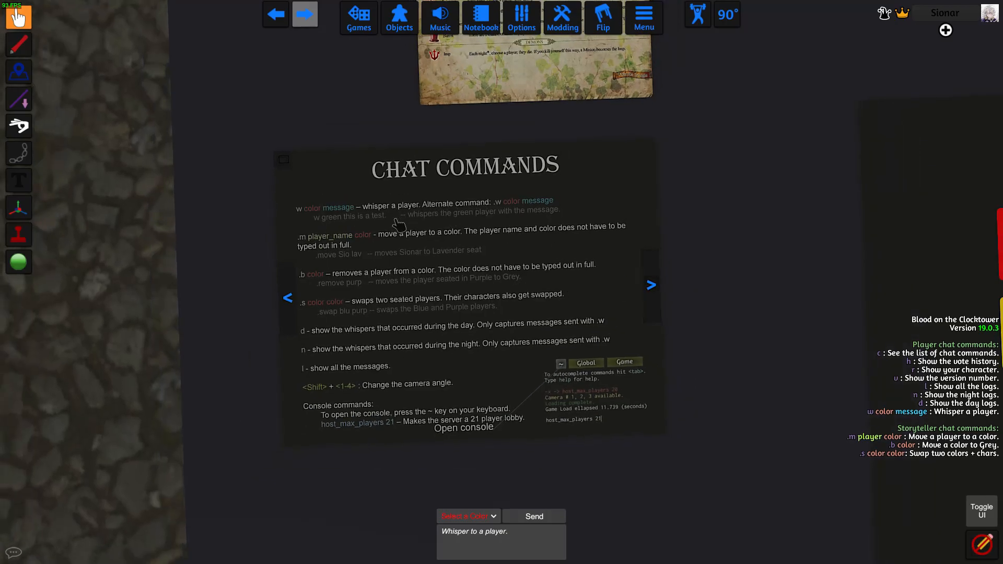
Page through the guide past Storyteller Layout and the Character Tool pages
click(651, 285)
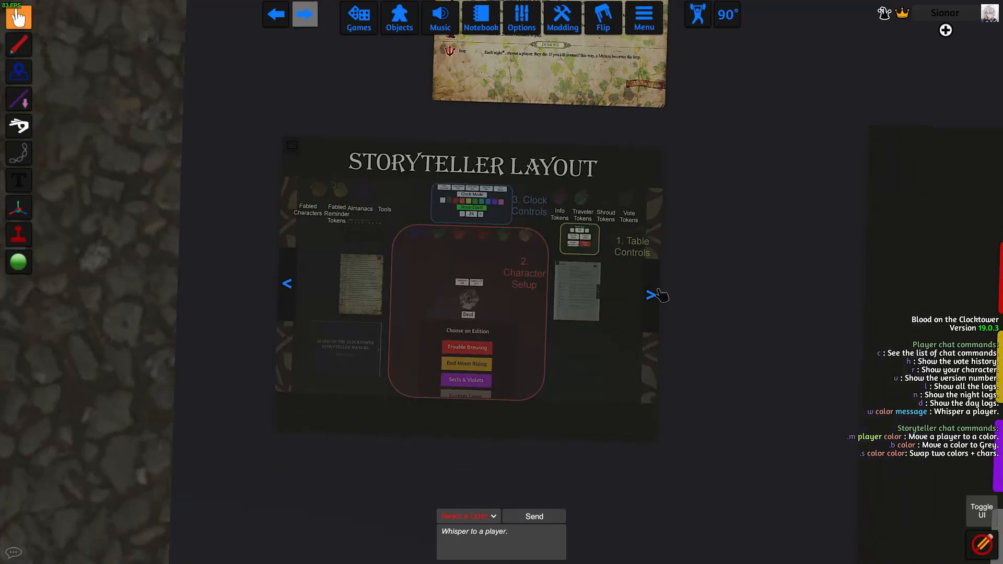
click(652, 294)
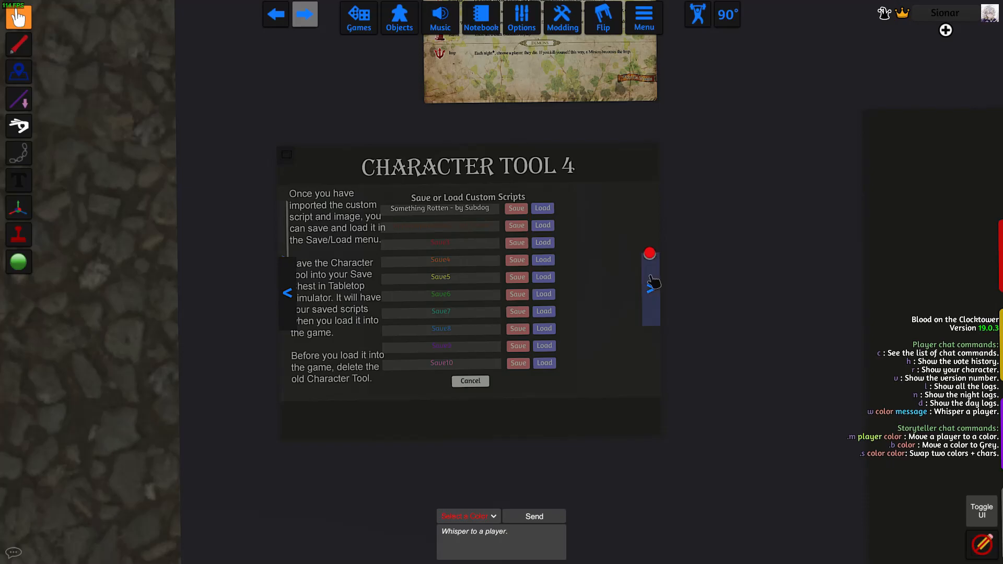
click(652, 287)
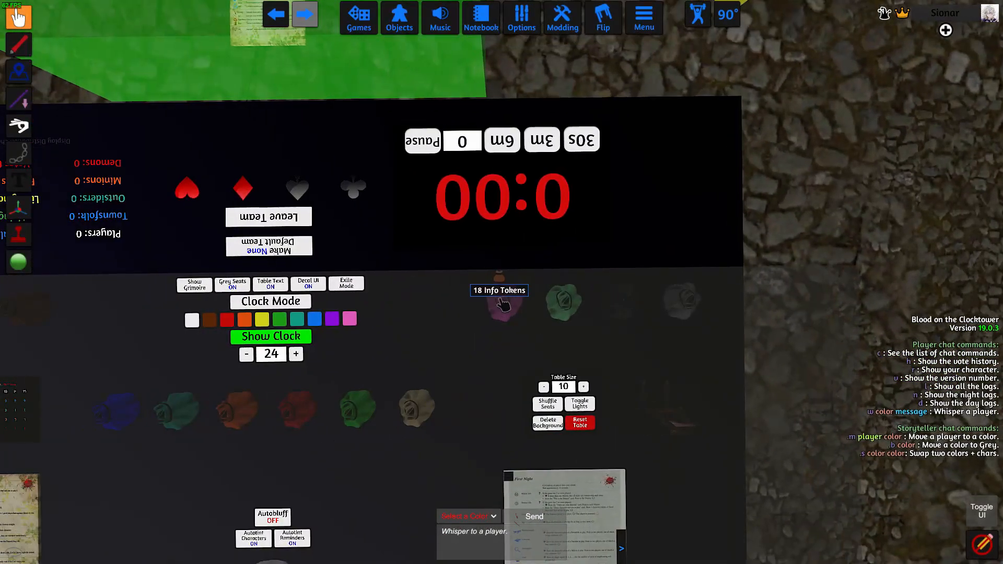
Browse the Info Tokens bag's demon, minion, number and yes/no cards, then close it
click(499, 307)
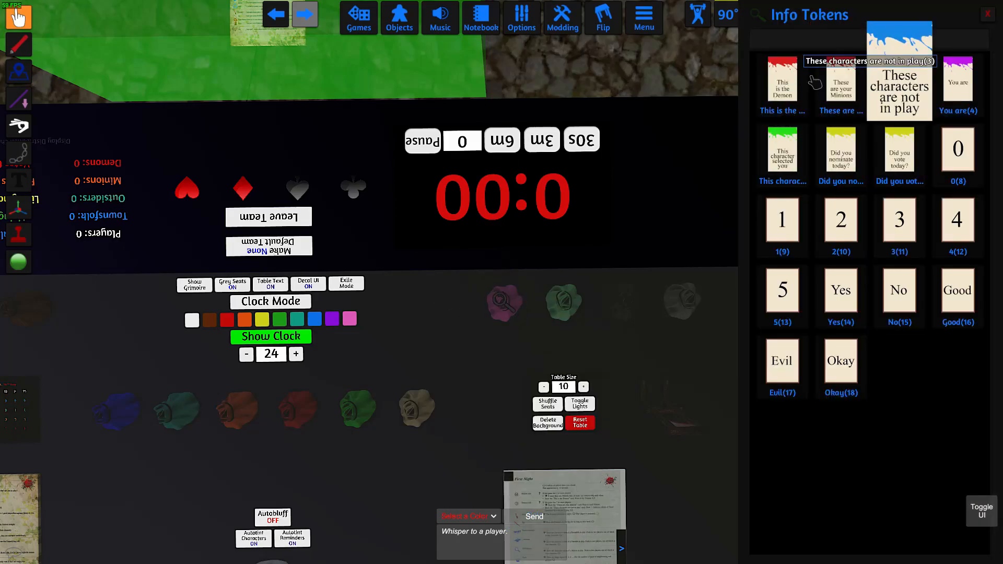
click(781, 220)
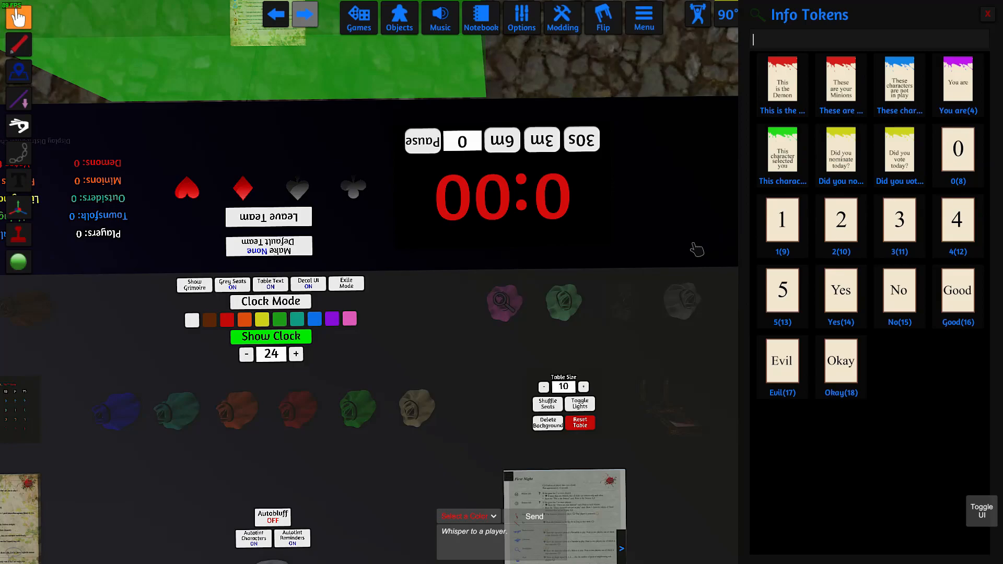
mouse_move(567, 304)
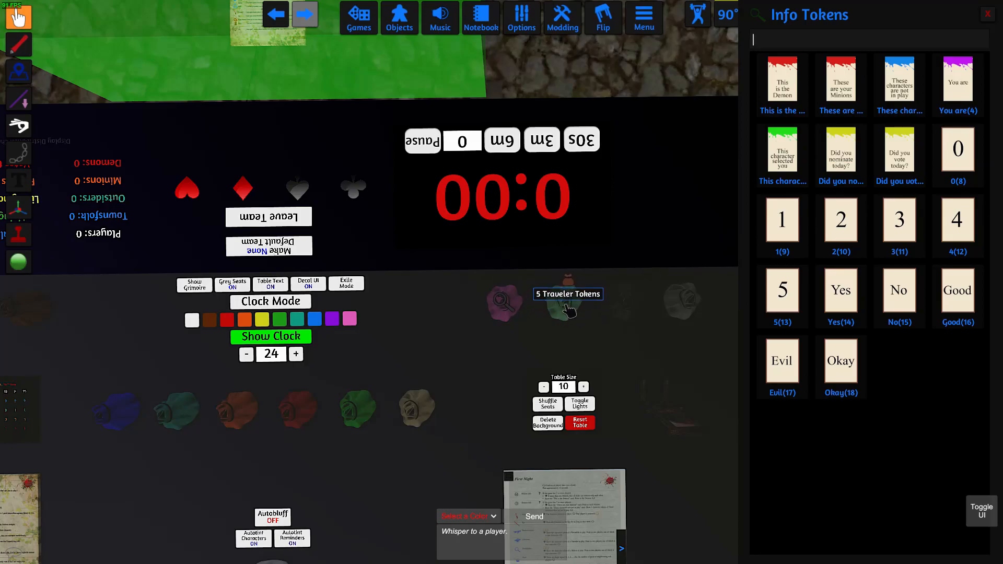
click(567, 294)
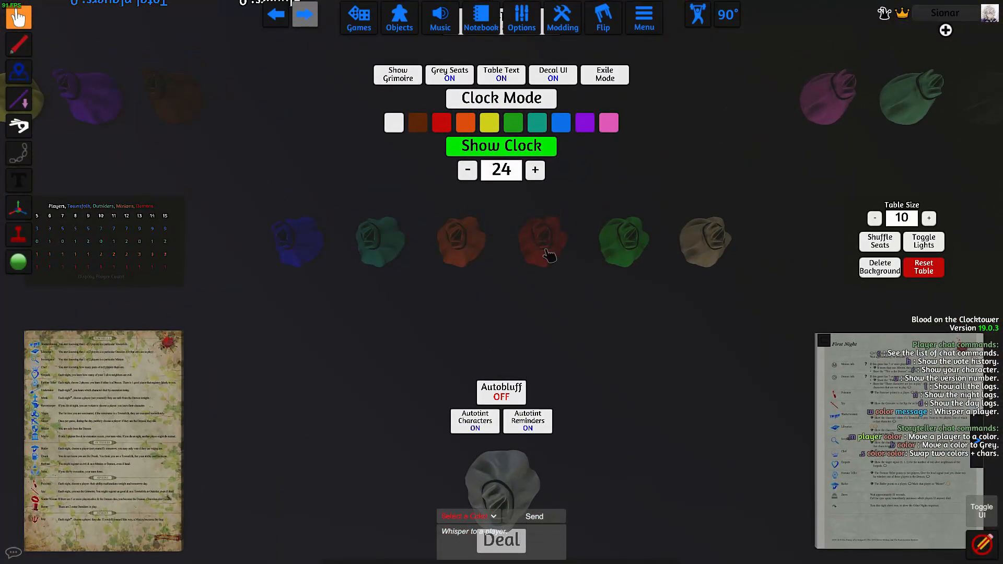
mouse_move(298, 245)
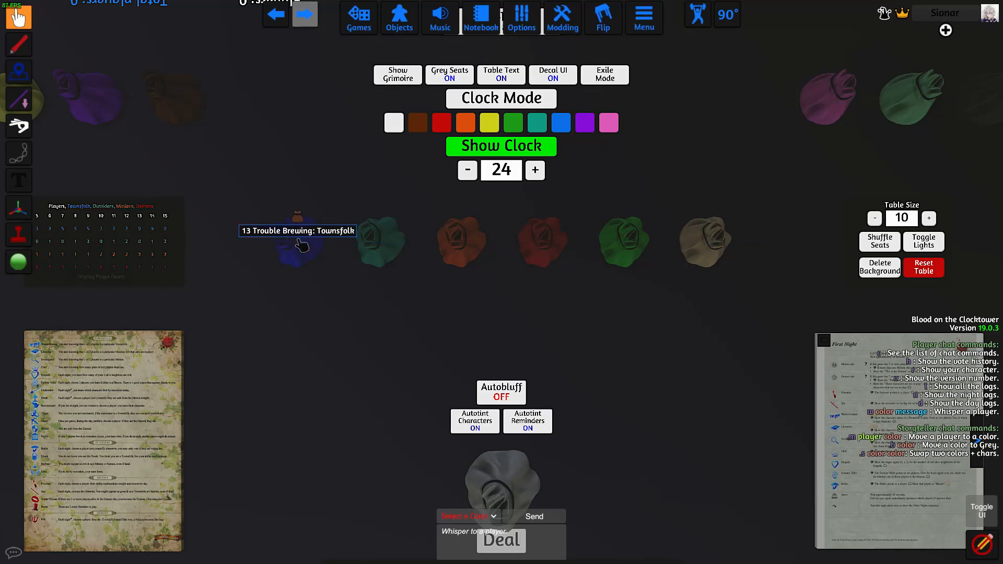
mouse_move(473, 238)
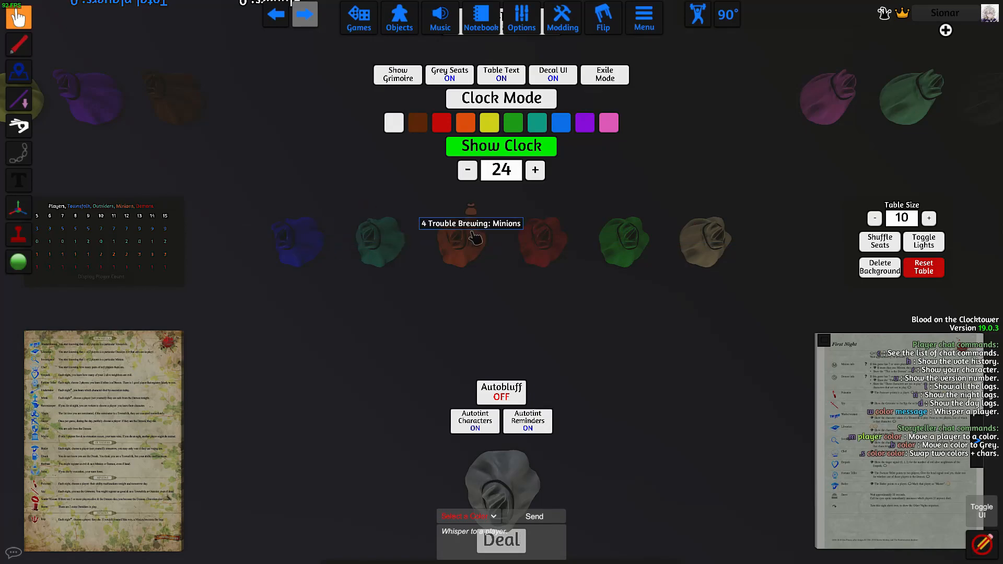
mouse_move(704, 239)
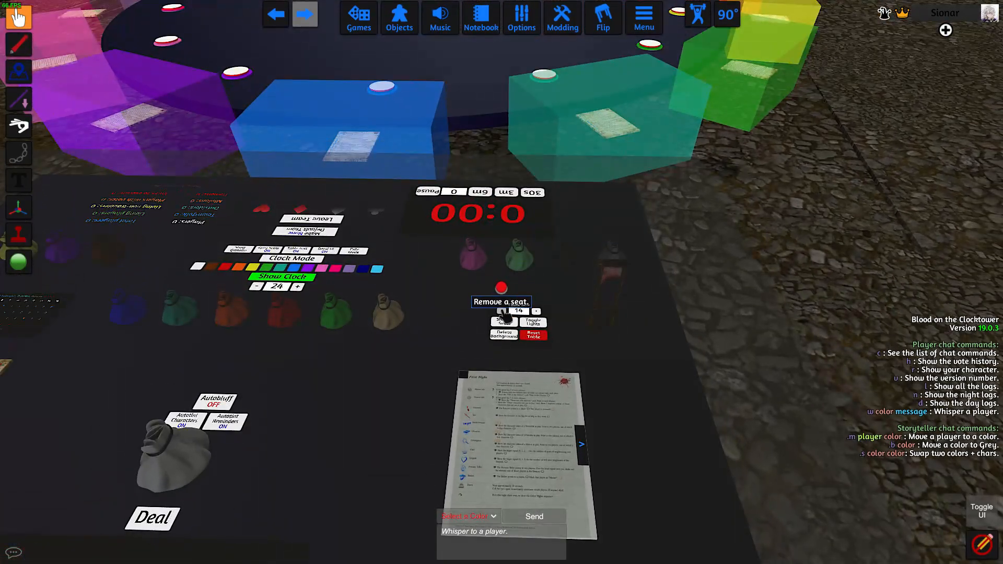
Remove one seat with the Table Size '-' button
click(505, 311)
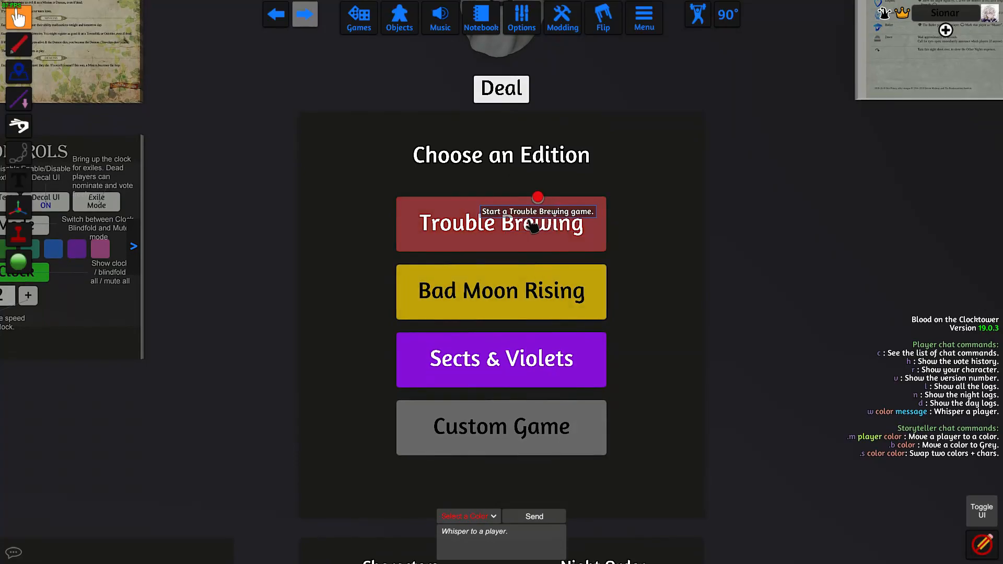
mouse_move(565, 322)
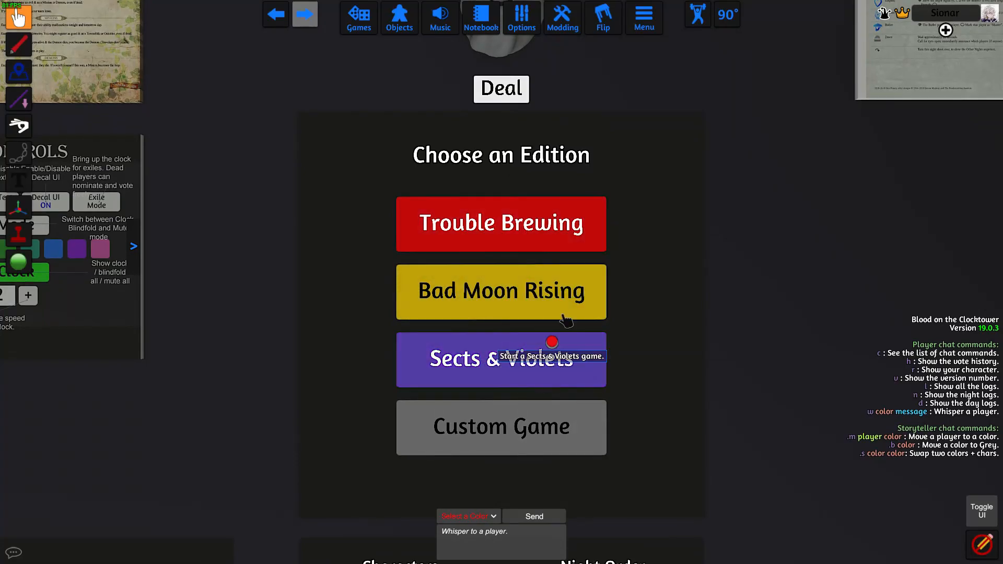
Choose Trouble Brewing and deselect Washerwoman and Fortune Teller, leaving 8 characters
click(501, 359)
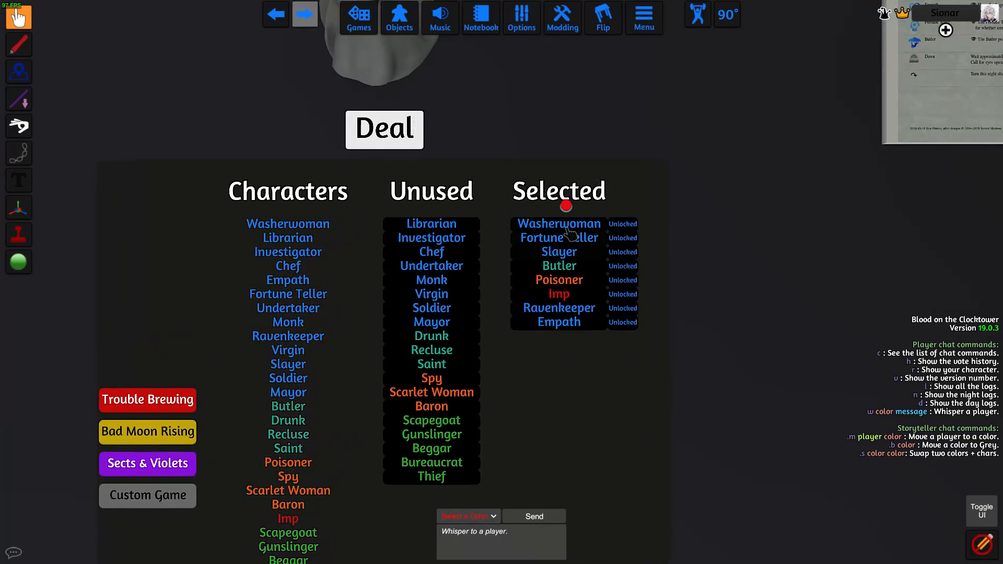
click(558, 223)
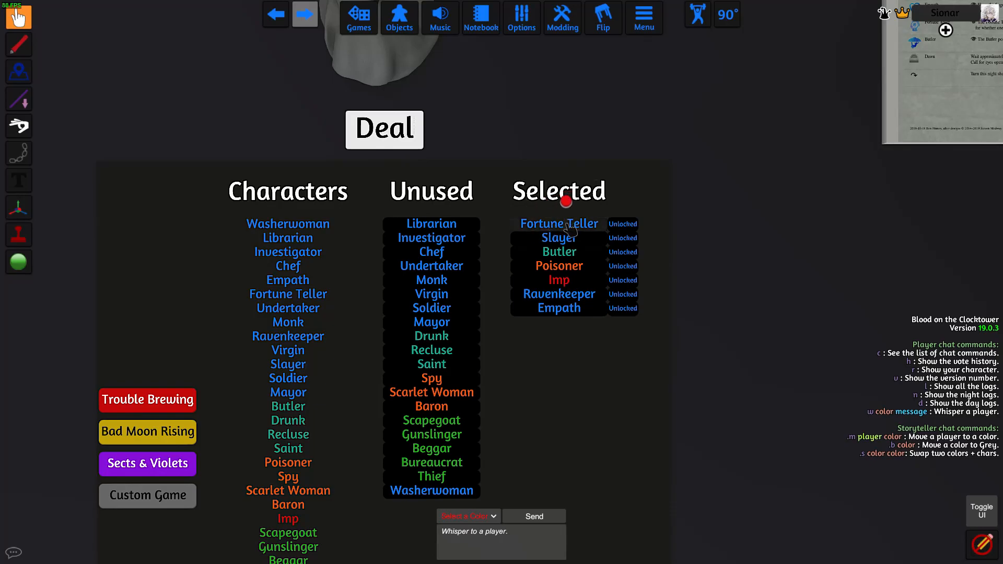
click(558, 223)
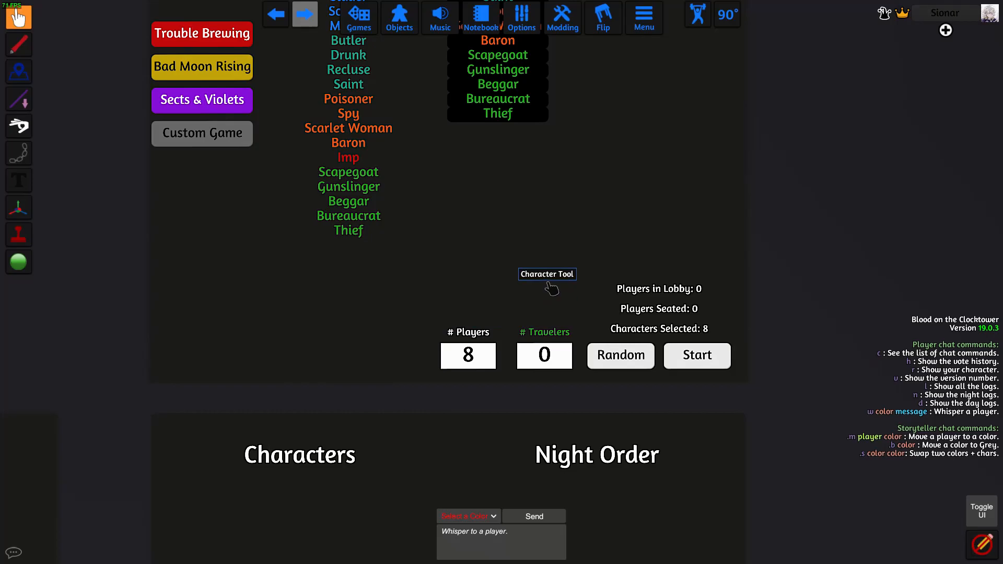
Draw a random eight-player Trouble Brewing lineup with Poisoner locked, then reroll it
click(547, 274)
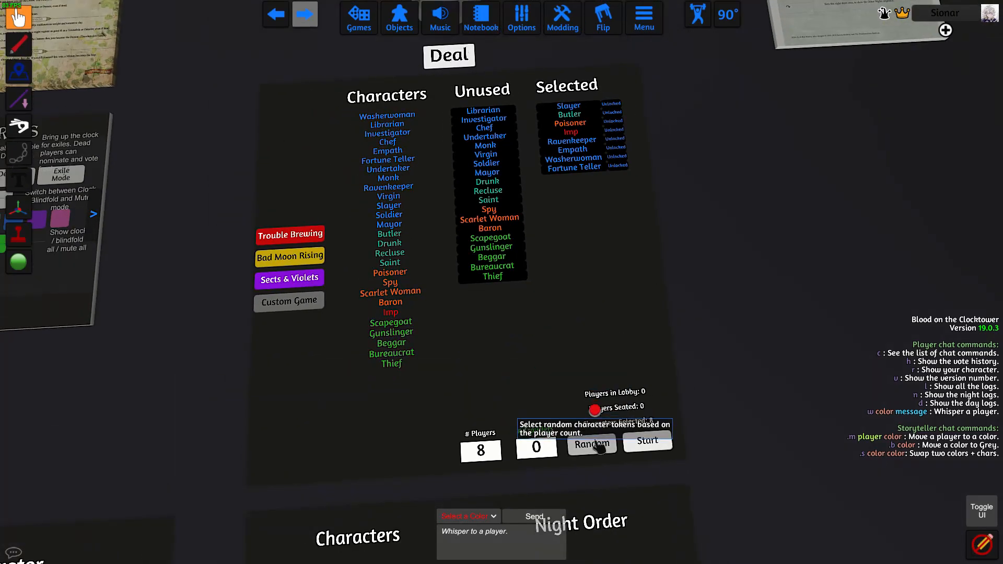
click(590, 444)
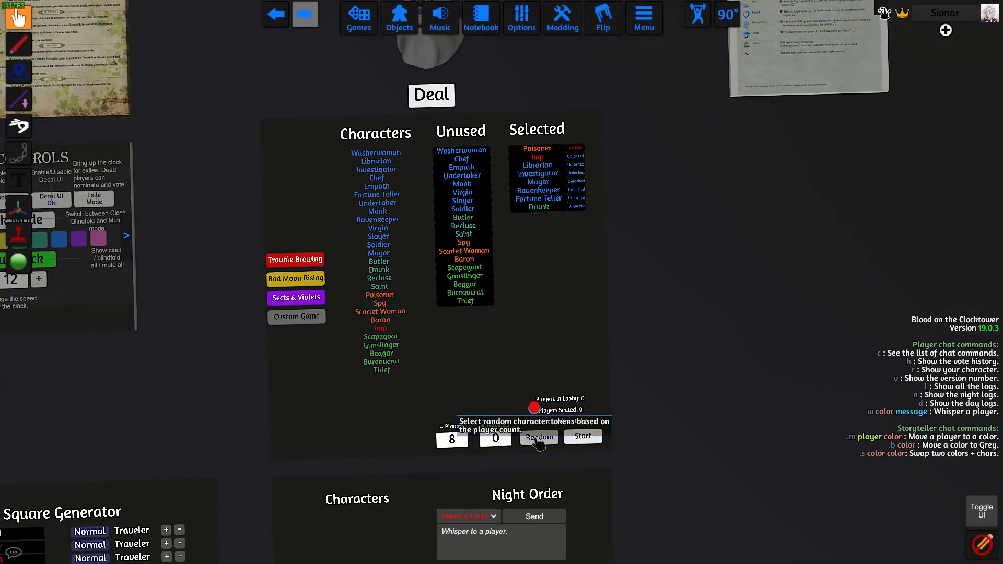
click(538, 436)
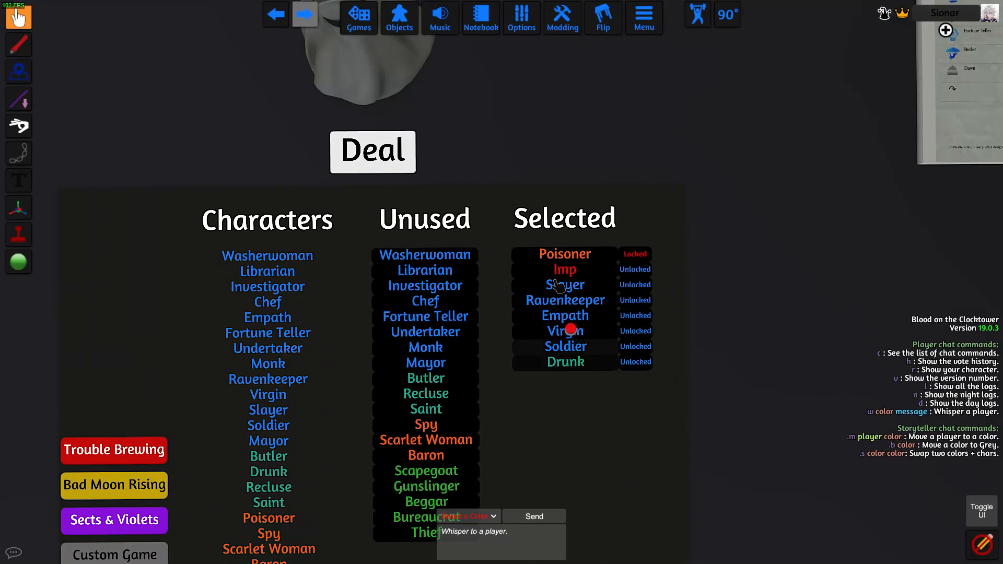
click(565, 362)
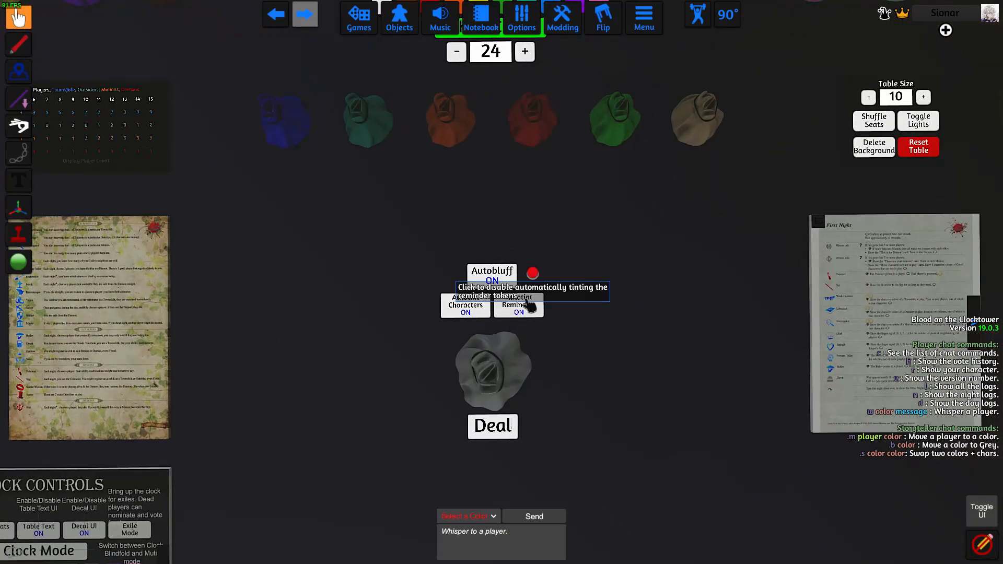
Toggle Autobluff off and on again, and switch Autotint Reminders off
click(491, 276)
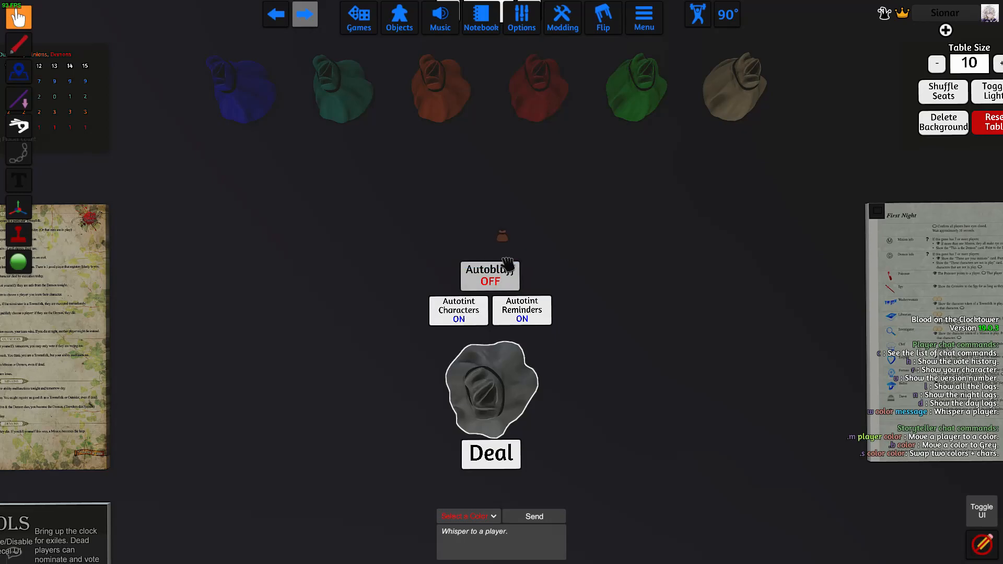
click(490, 276)
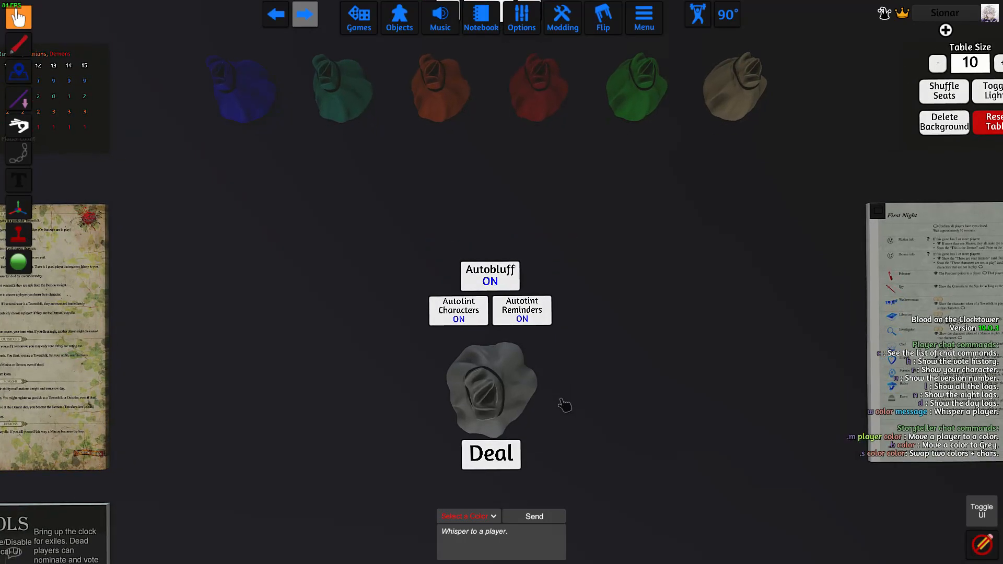
mouse_move(521, 310)
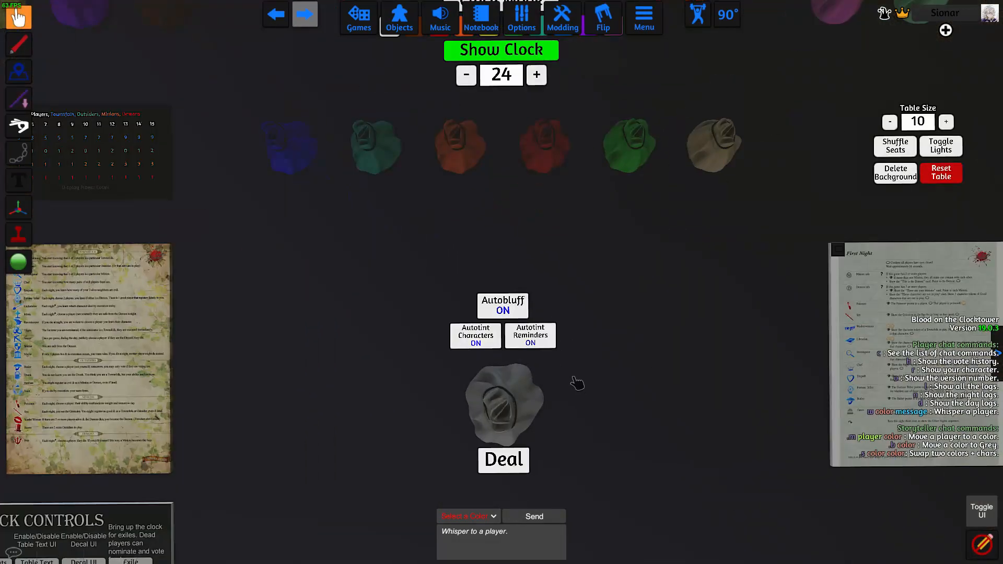
click(530, 335)
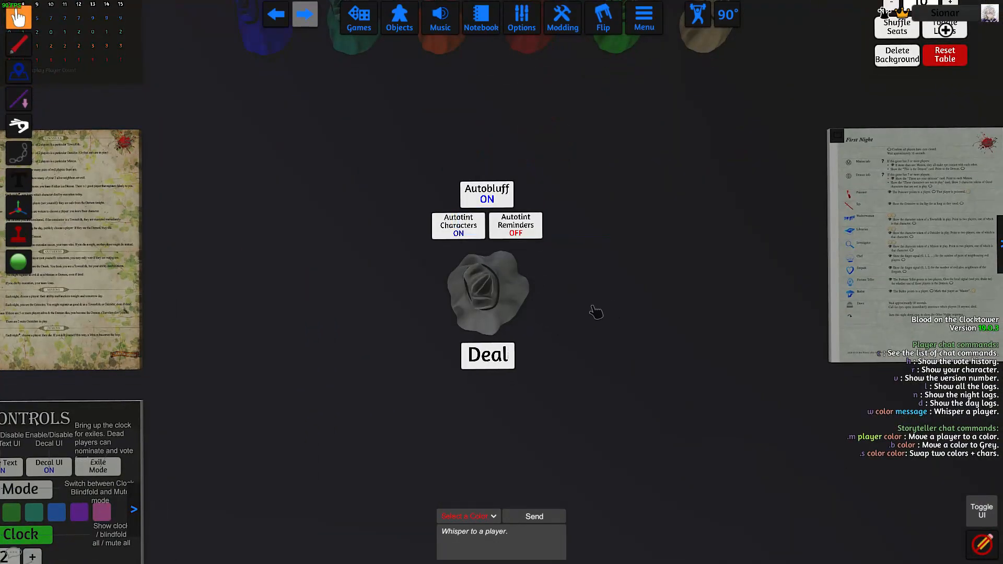
click(487, 291)
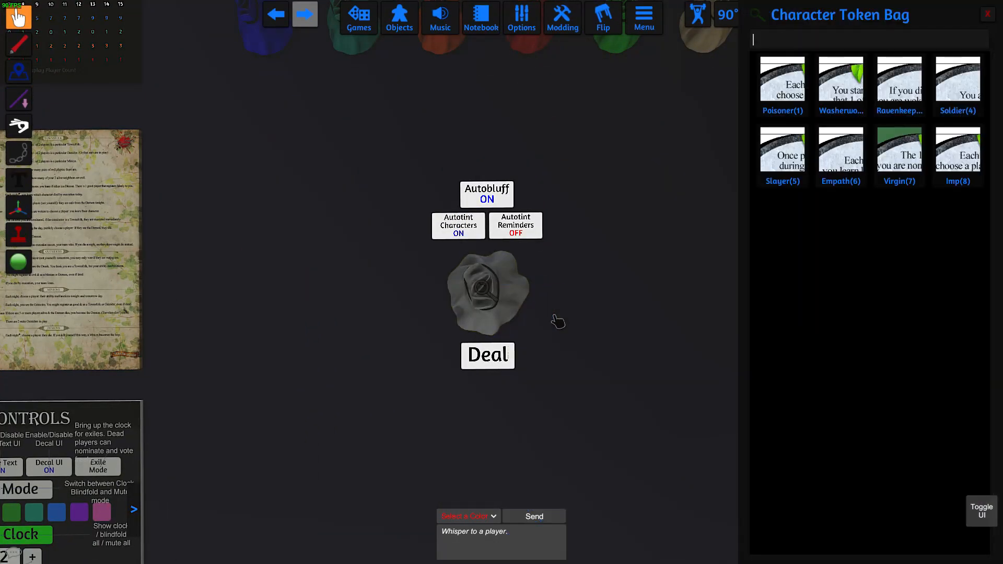
click(487, 355)
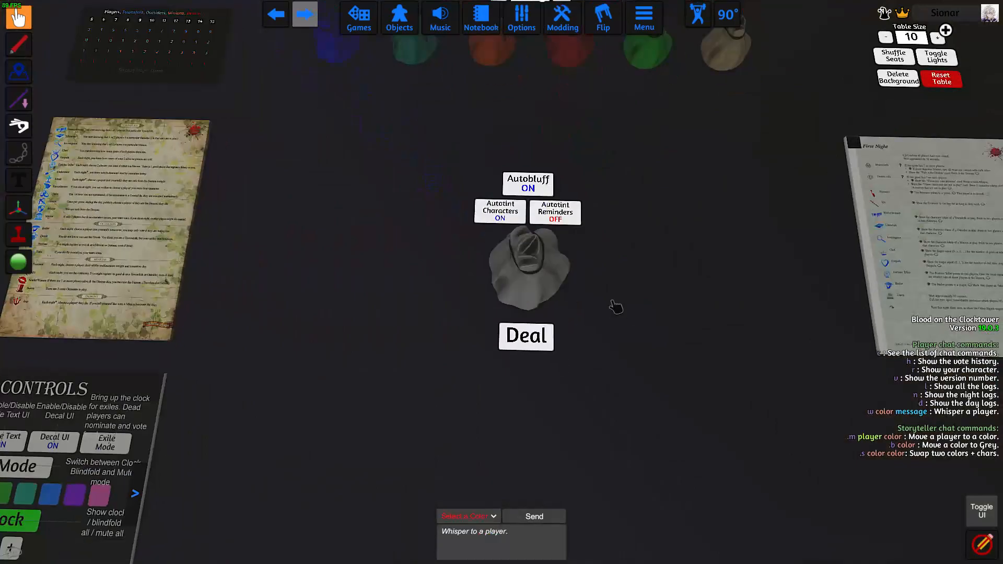
click(525, 336)
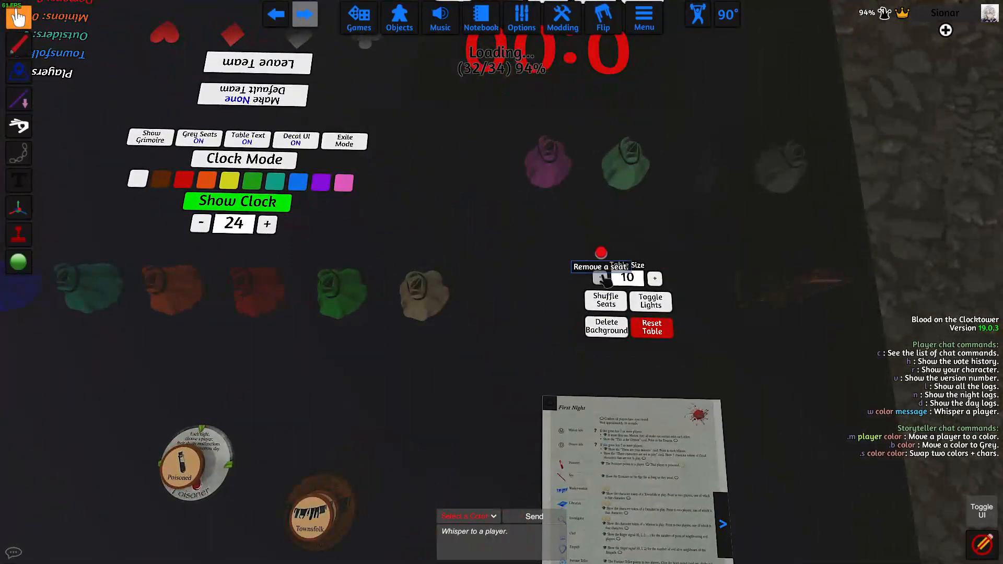
Remove one seat from the table size
click(600, 278)
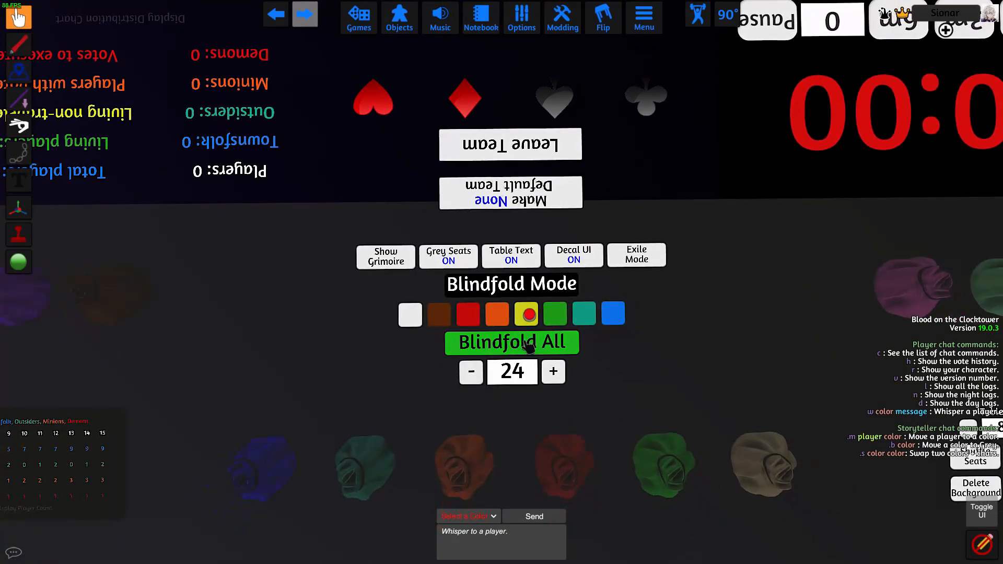
Blindfold all players for the night
click(511, 342)
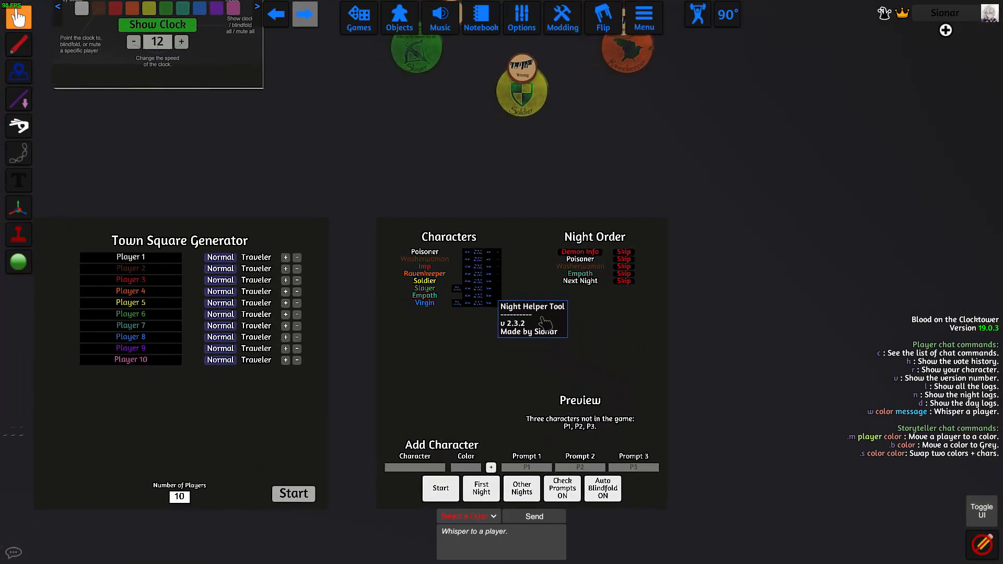
Begin the First Night sequence in the Night Helper Tool
click(19, 99)
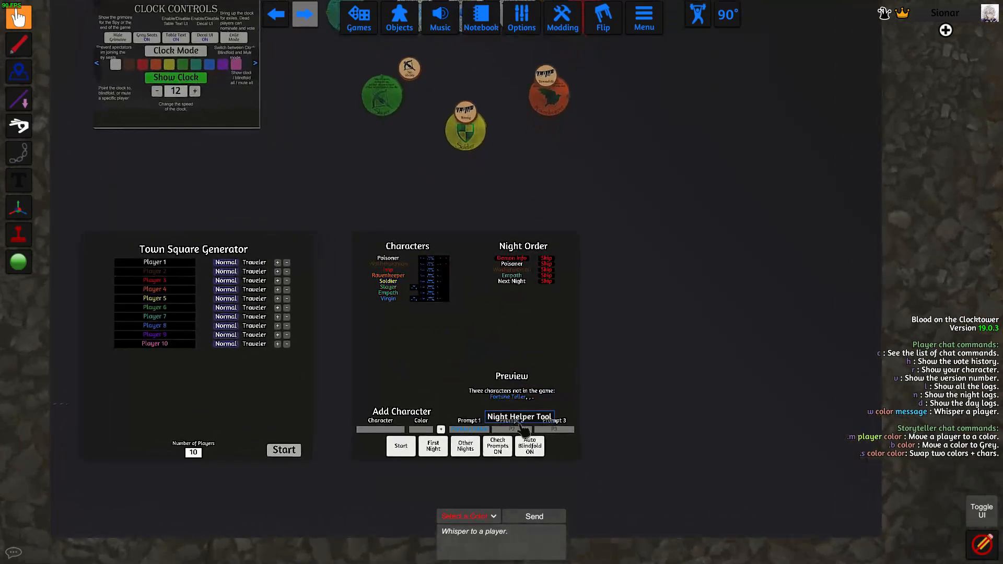
mouse_move(519, 417)
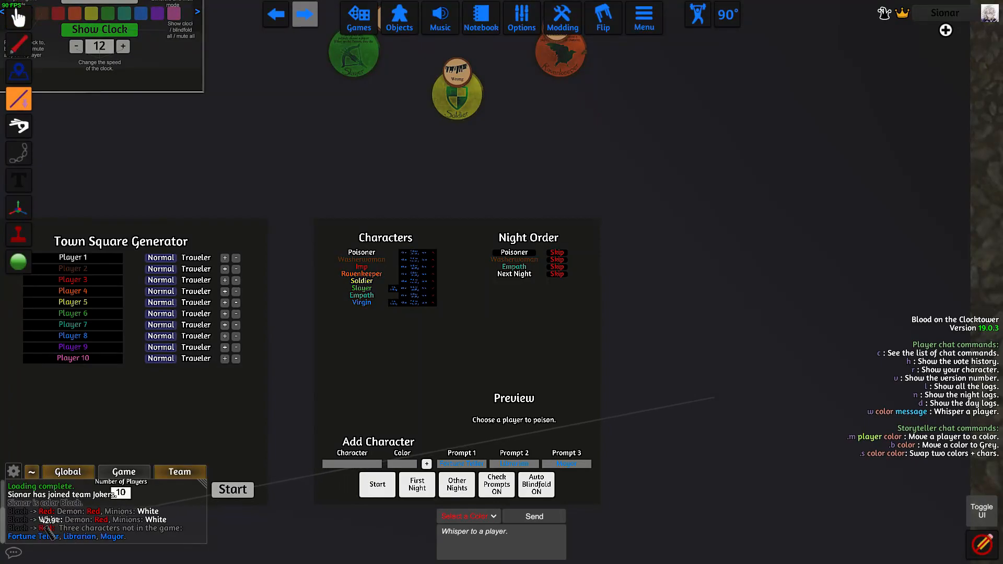
mouse_move(393, 374)
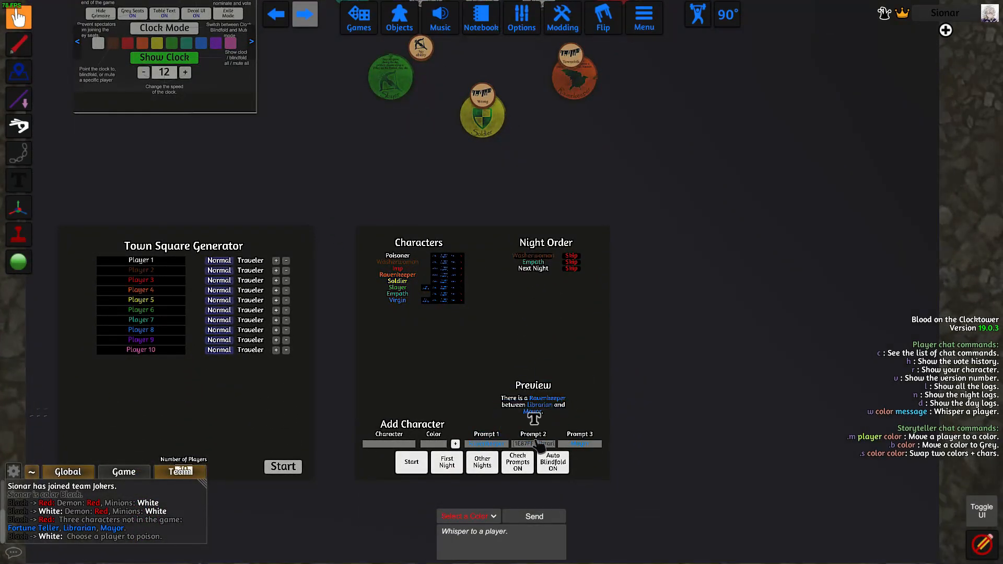
mouse_move(578, 444)
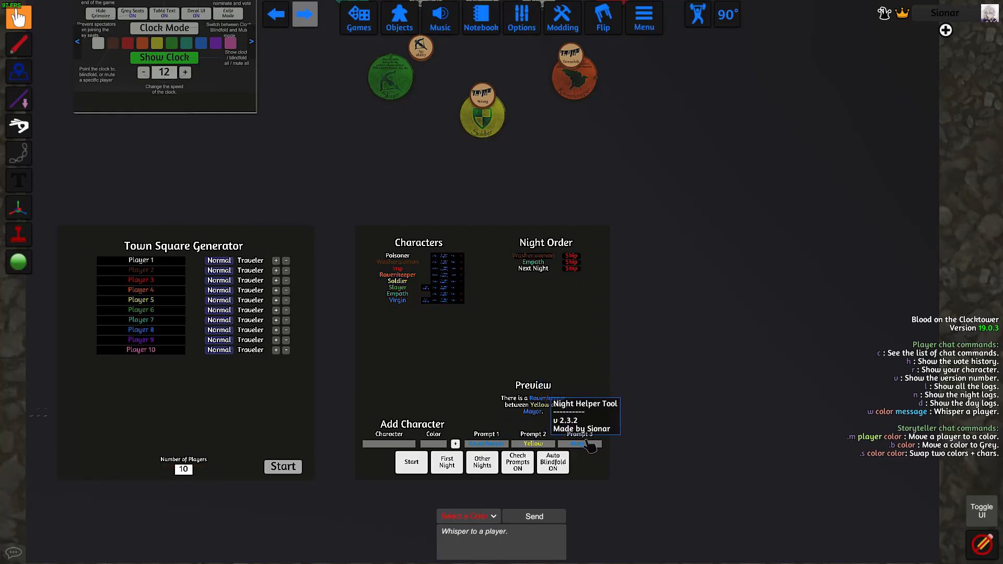
mouse_move(561, 345)
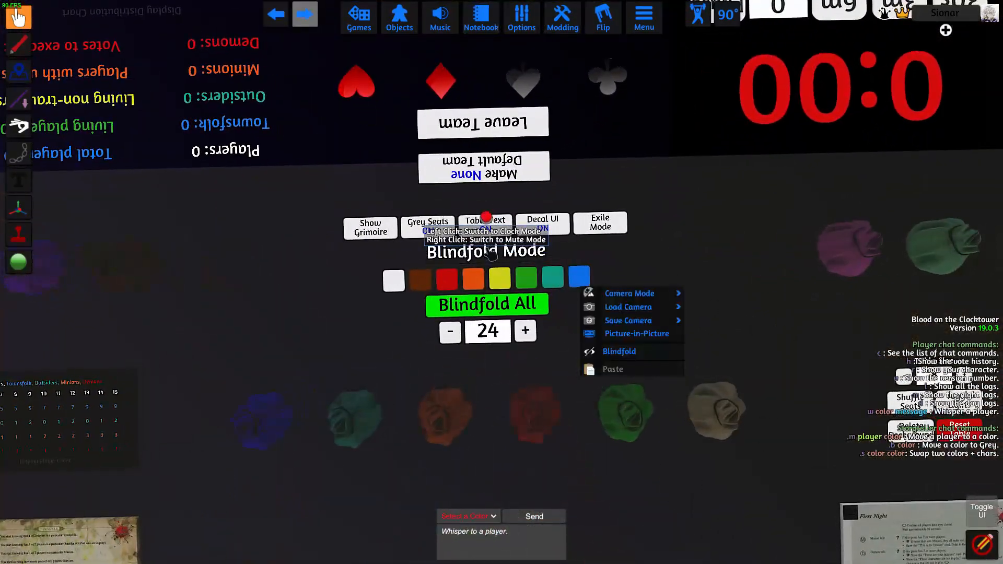
Return the controls to Clock Mode, start the day countdown, and show the clock
click(484, 225)
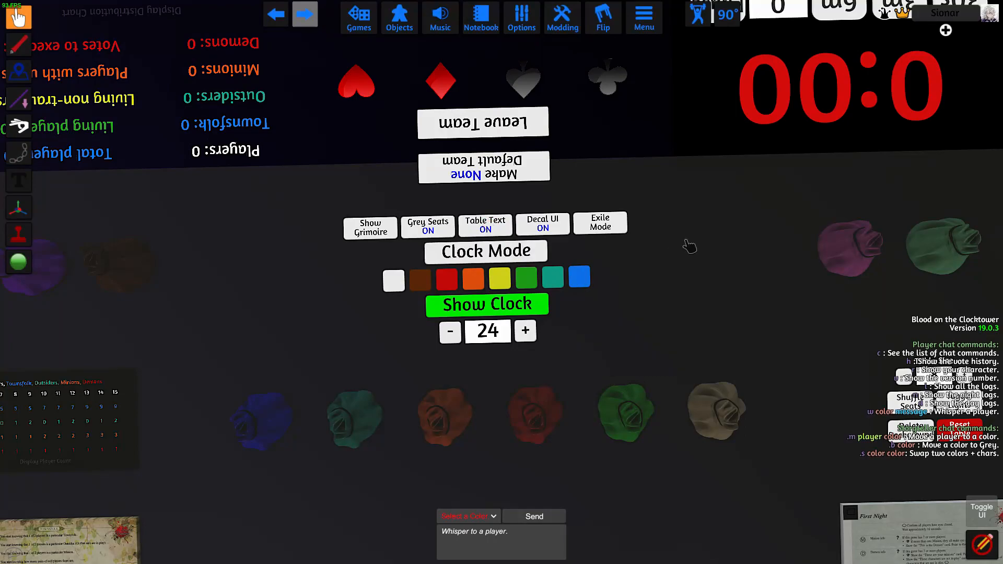
click(486, 304)
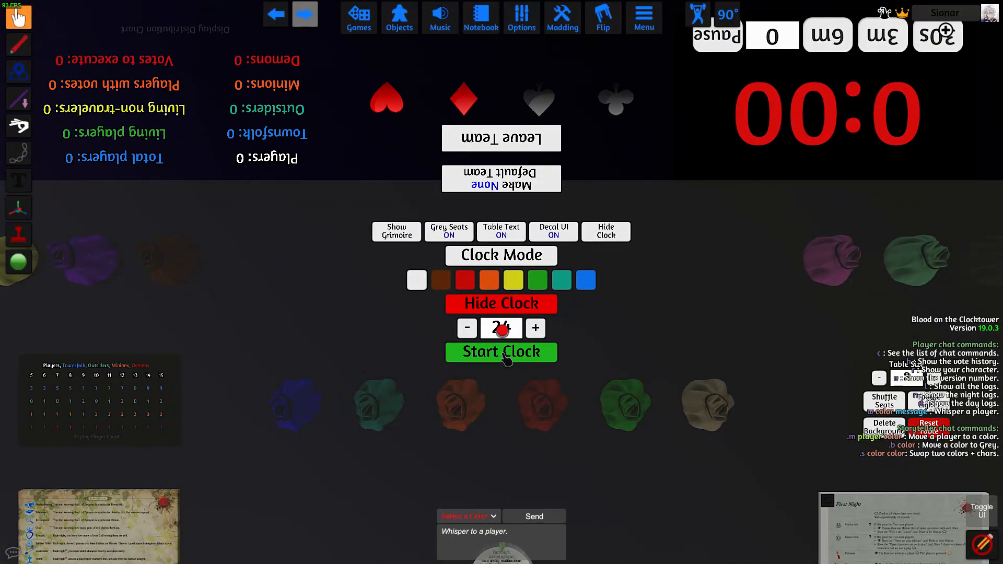
click(501, 352)
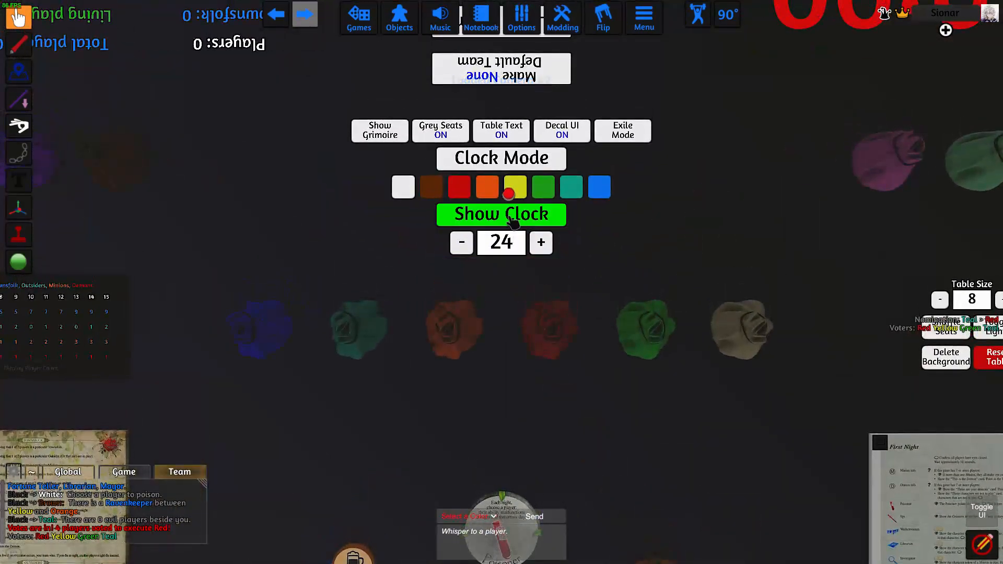
click(501, 215)
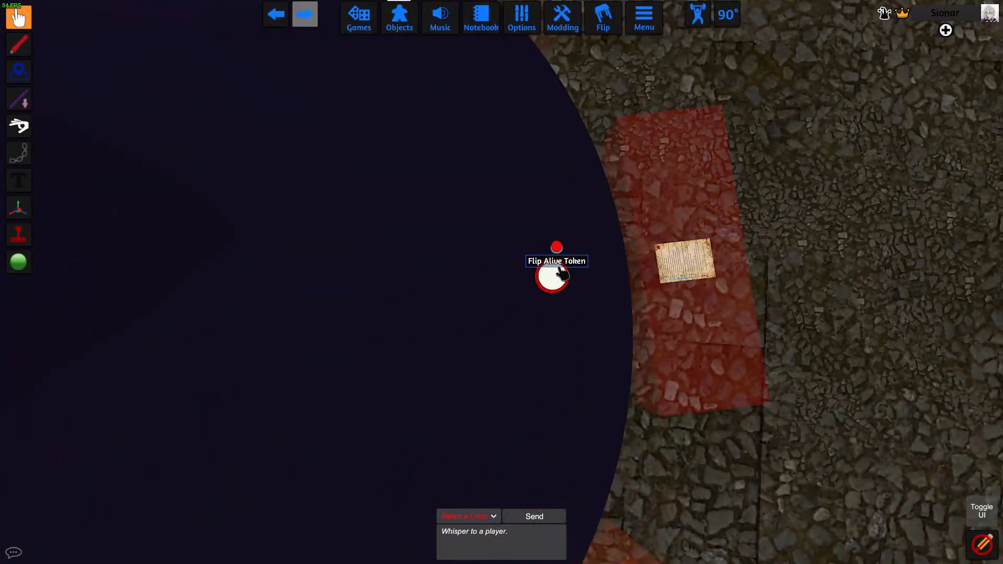
Flip the Red player's life token to dead
click(554, 275)
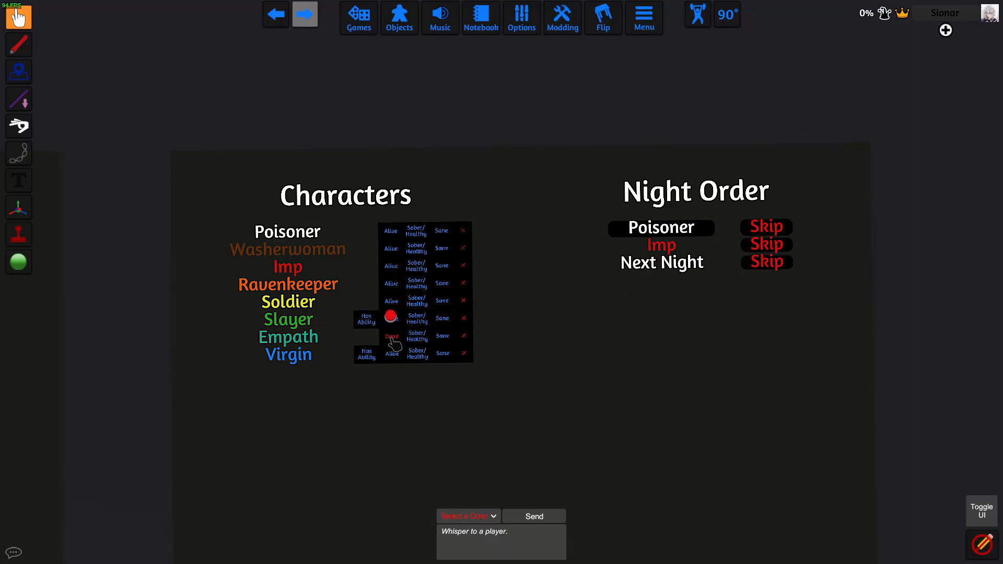
Mark the Empath as dead on the Characters board
click(18, 100)
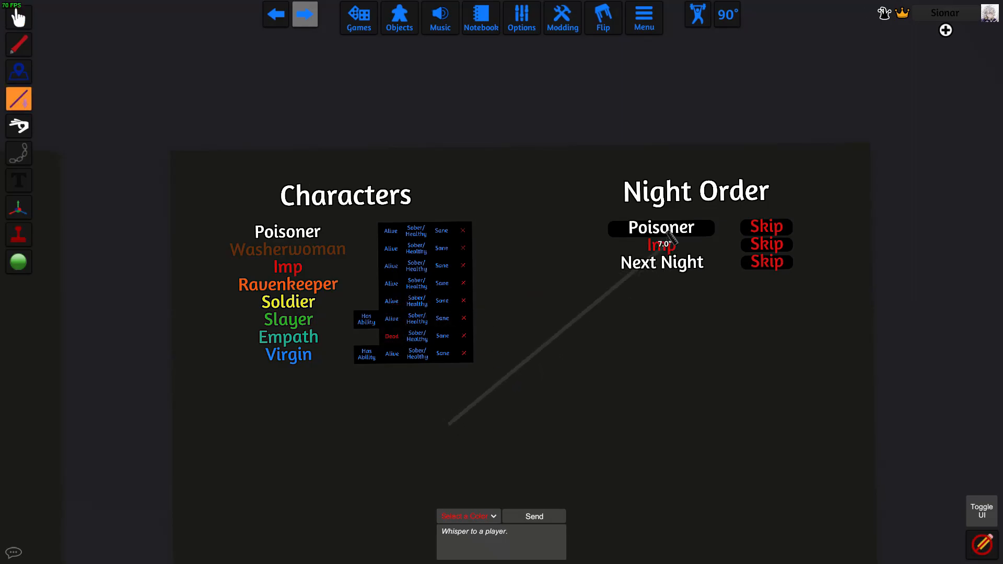
click(660, 227)
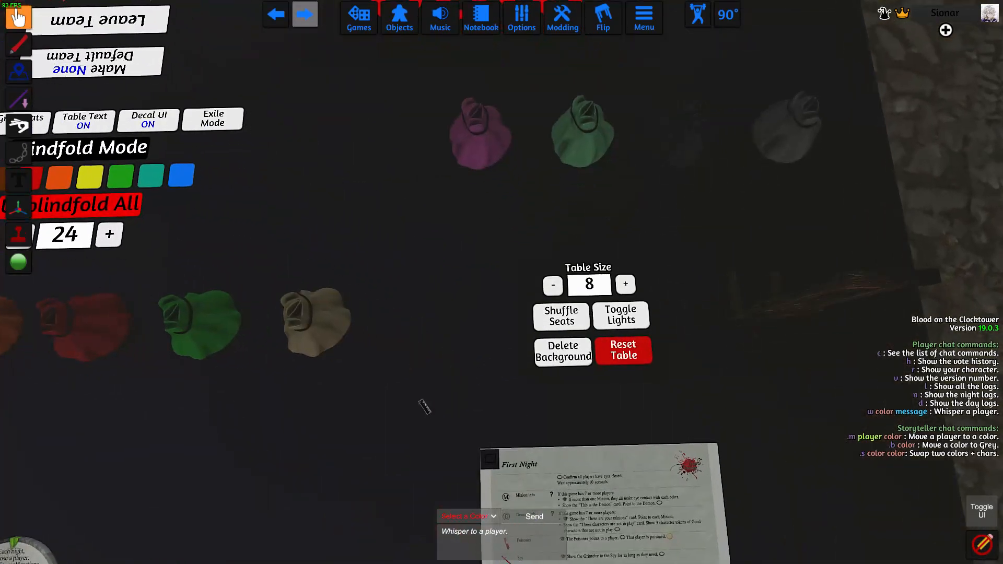
Add Gunslinger to the characters and set the Imp to dead
click(625, 285)
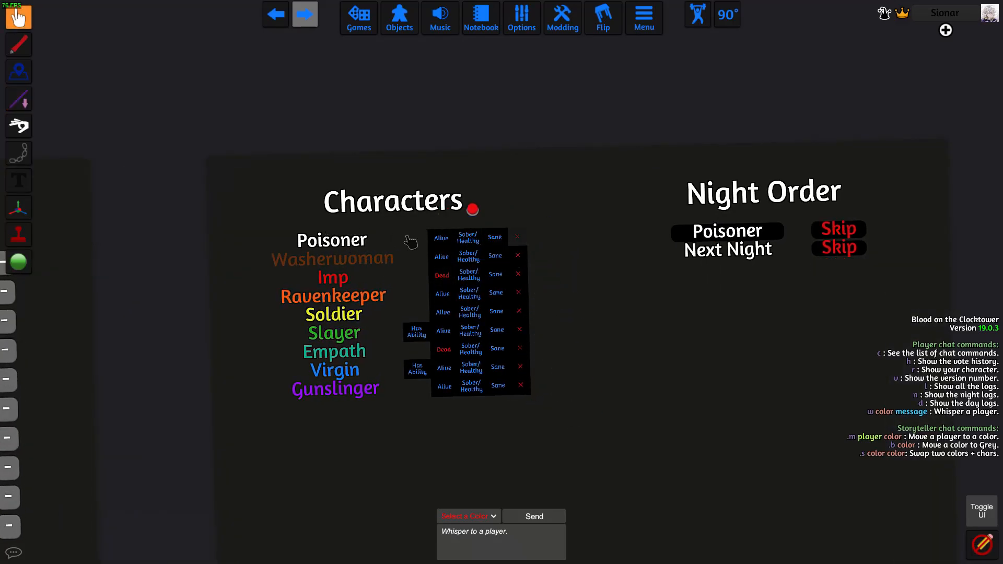
mouse_move(521, 237)
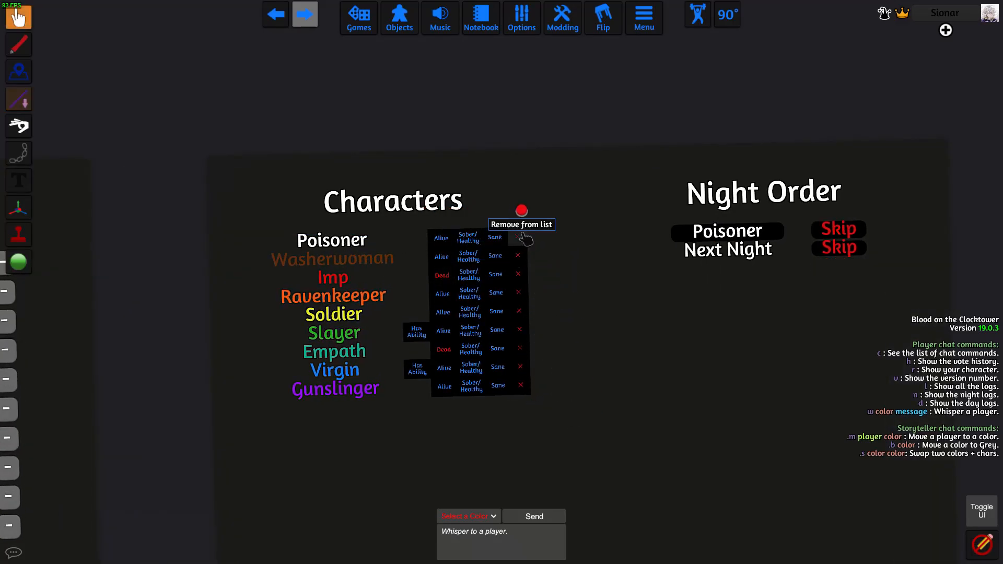
Remove the Poisoner and add a white Imp that wakes on other nights
click(521, 210)
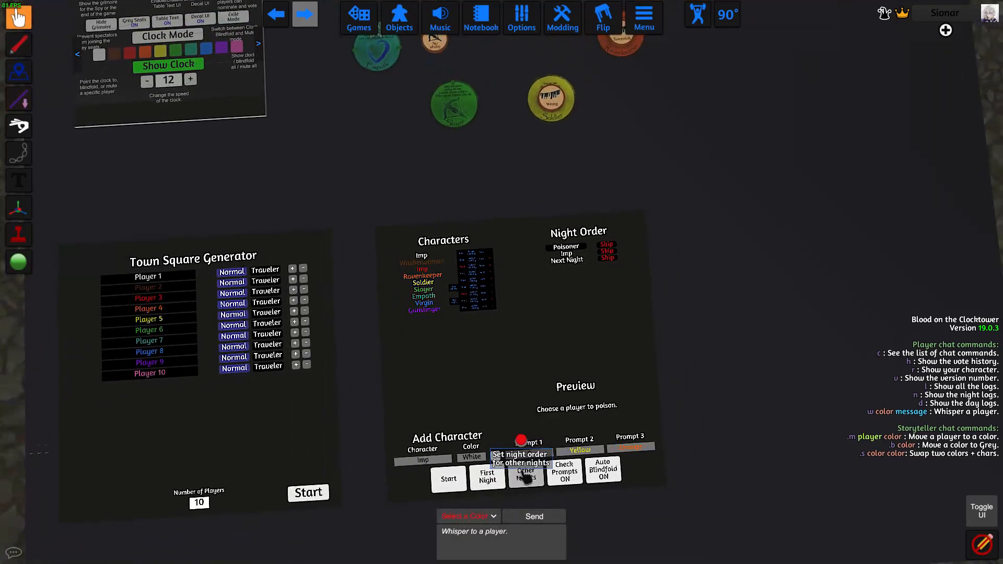
click(525, 476)
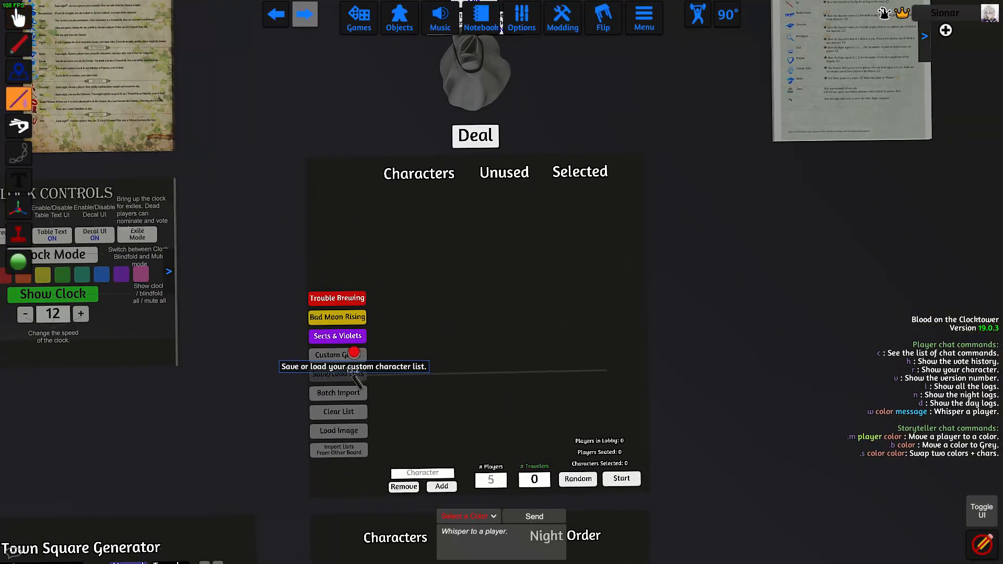
Load the saved Laissez un Faire list into the character tool from Save/Load Lists
click(337, 354)
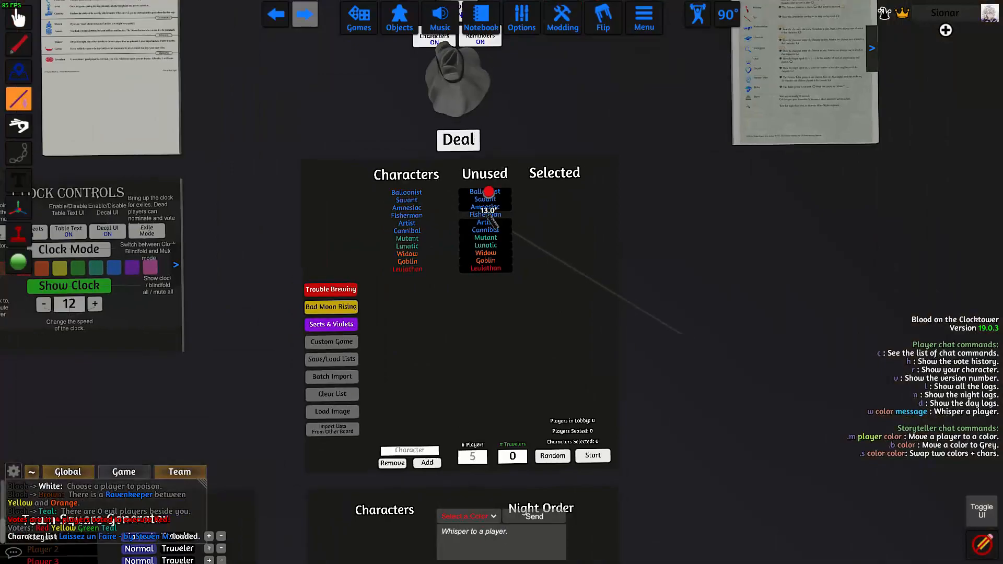
mouse_move(331, 306)
text(Imp)
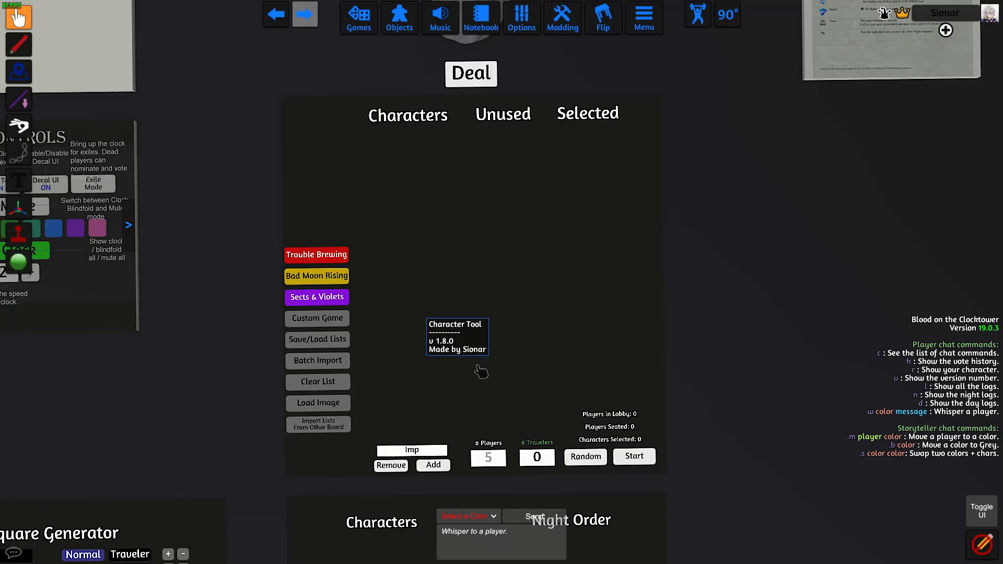
Clear the character list and bring up the Batch Import box
click(432, 465)
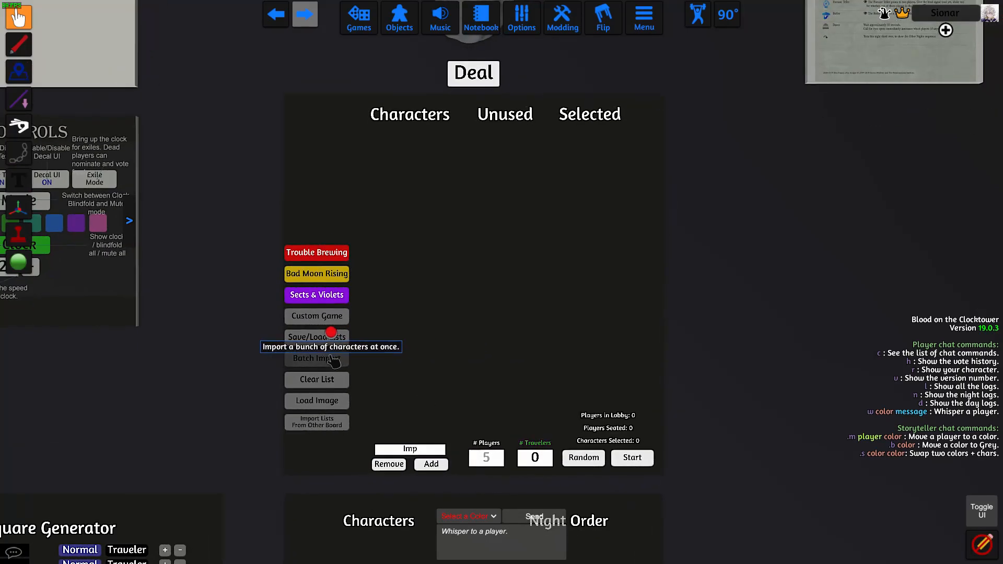
click(316, 357)
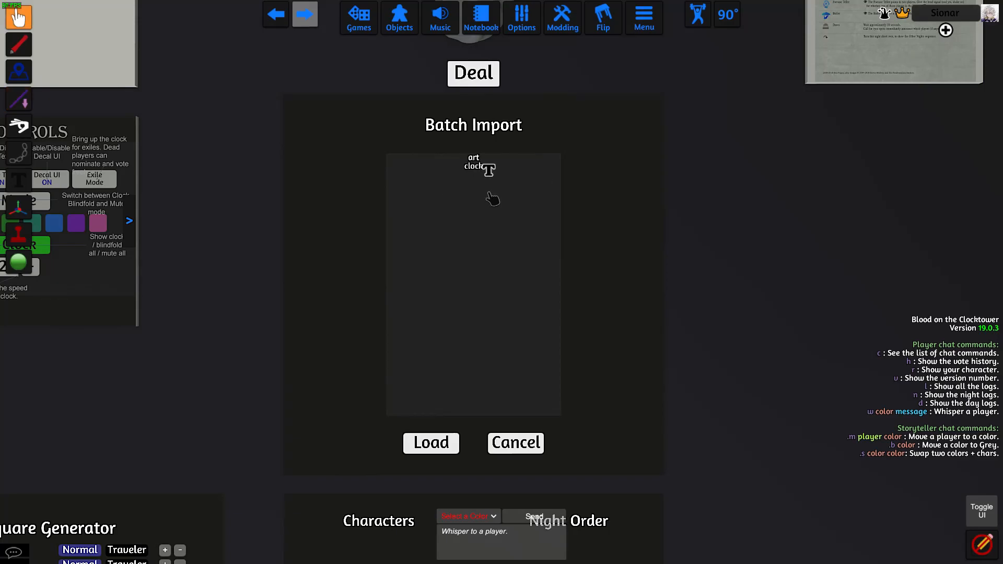
Batch-import Clockmaker through Thief, add Leviathan, and copy the image URL from Notepad++
click(404, 554)
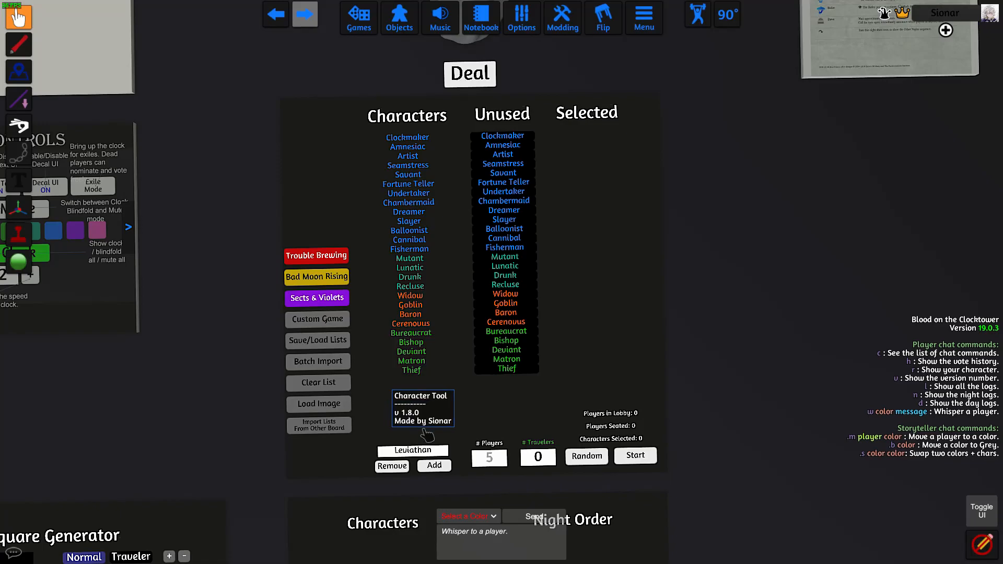
click(433, 465)
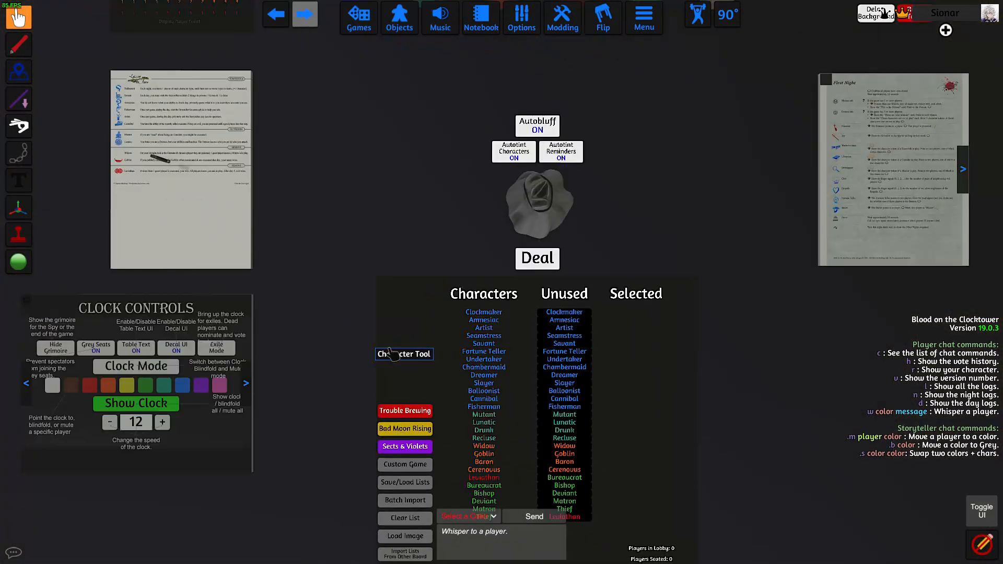
click(404, 553)
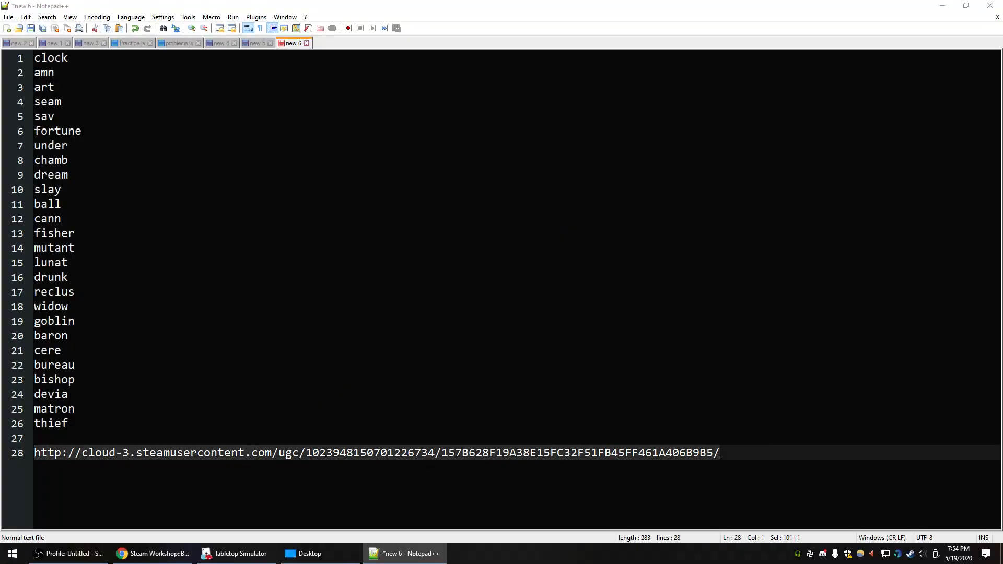
click(240, 553)
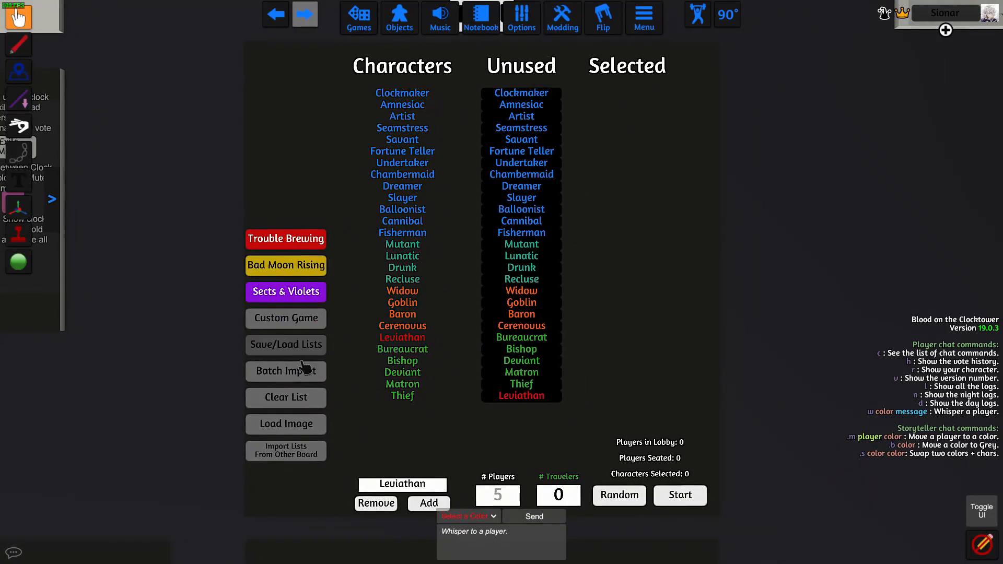
mouse_move(286, 424)
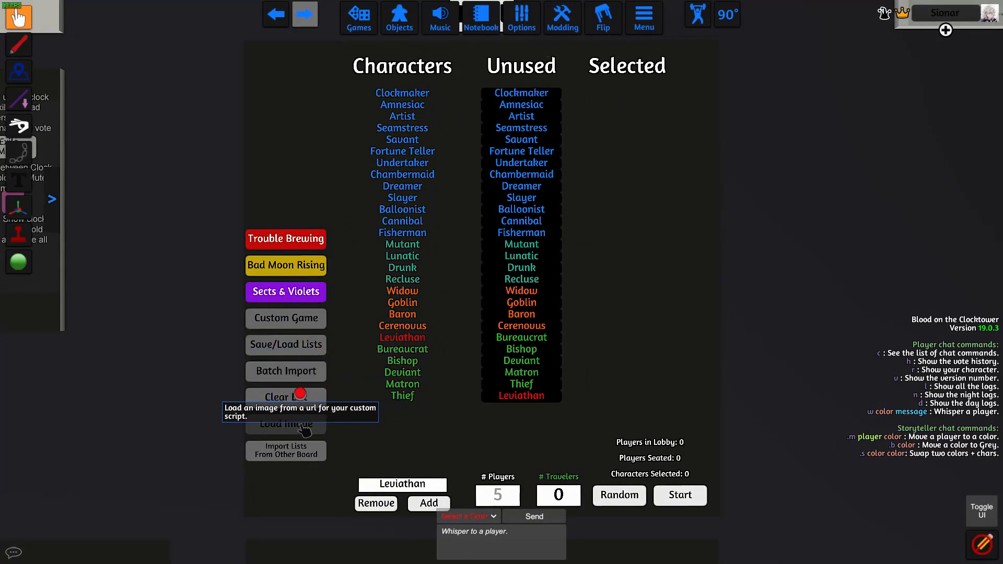
Set the custom script image by pasting the copied URL into Load Image
click(285, 424)
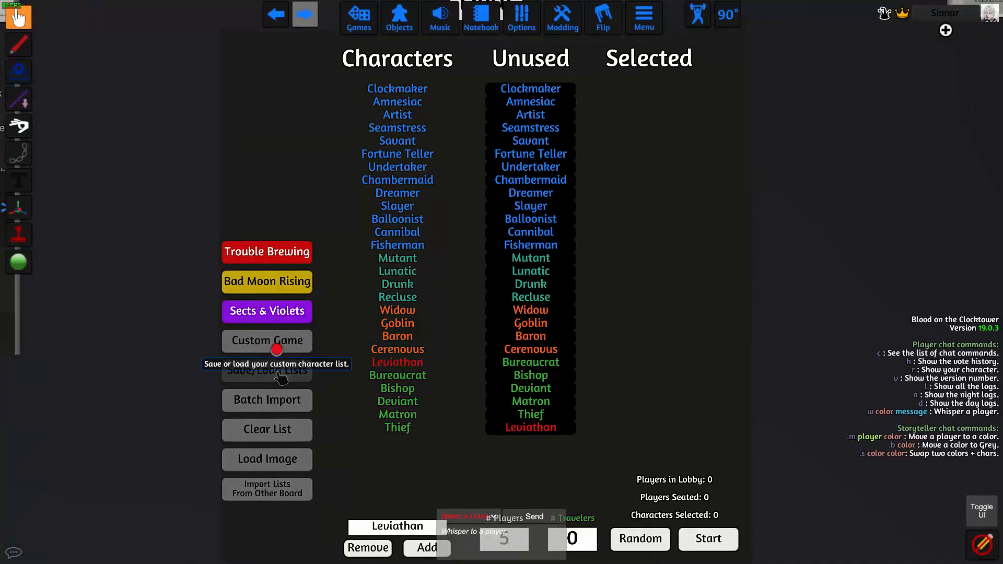
Save the current character list to slot 6 as 'Abc' and close the list
click(267, 371)
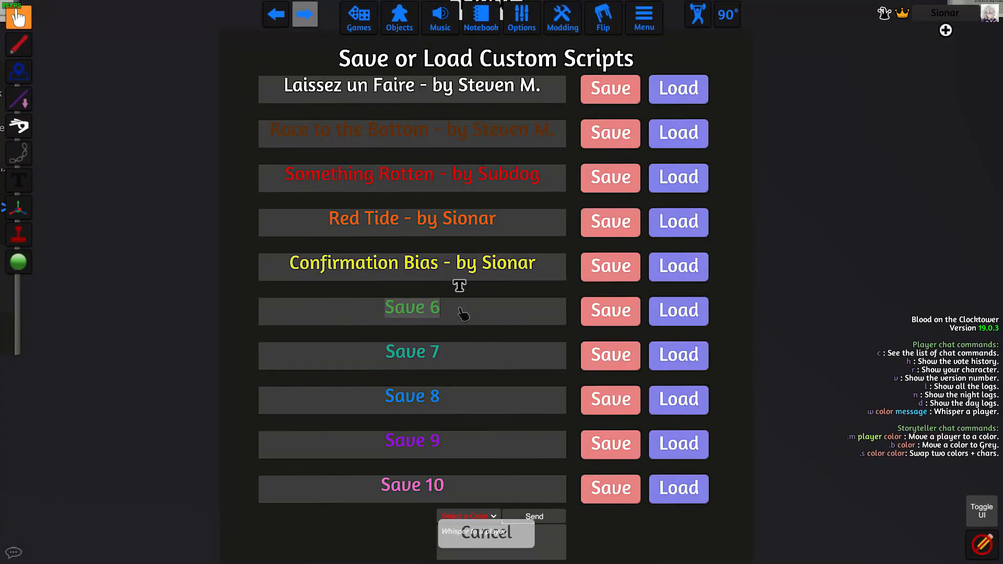
mouse_move(451, 323)
text(Abc)
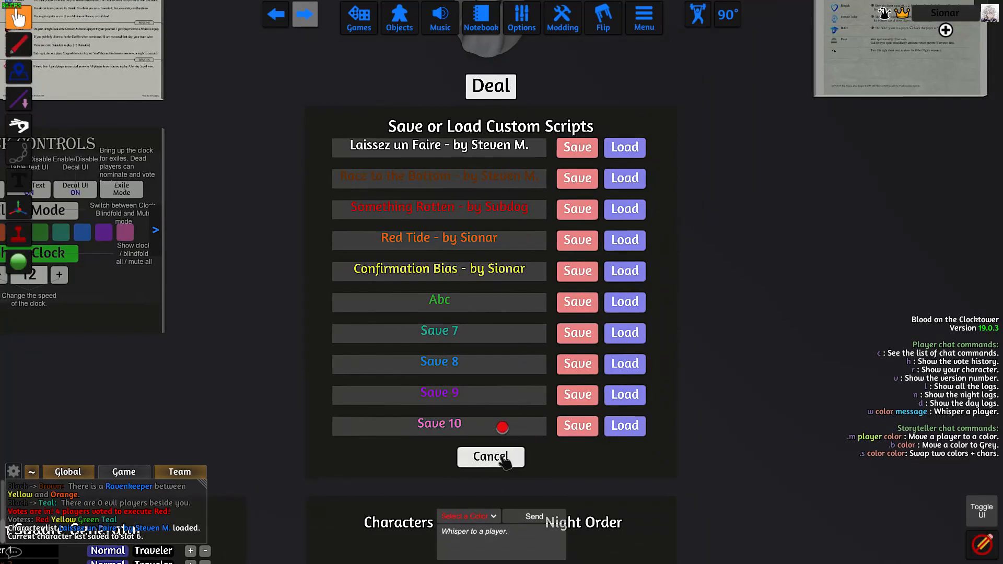
click(490, 456)
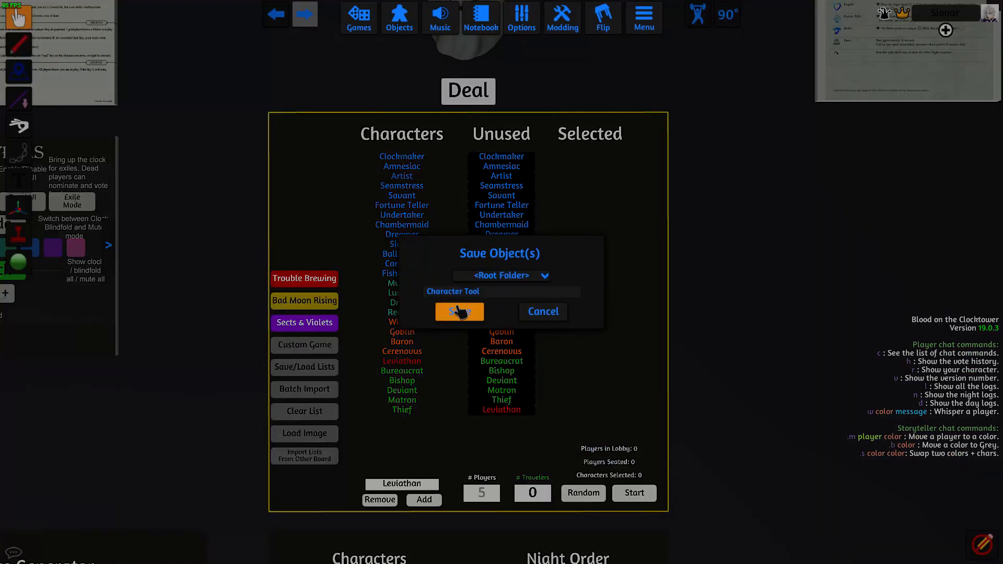
Save the Character Tool object, delete it, respawn it from Saved Objects, and check its lists
click(459, 312)
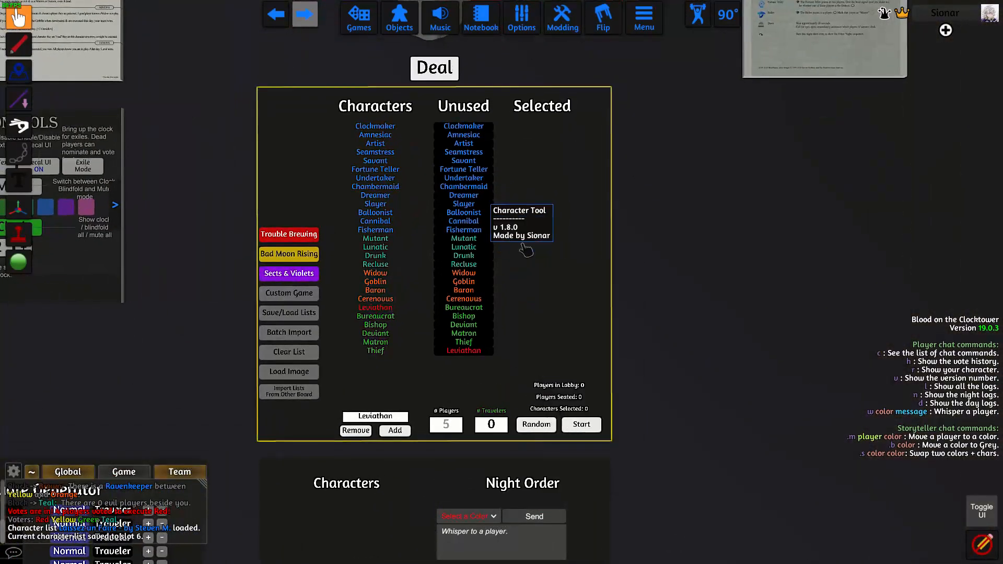
right_click(525, 240)
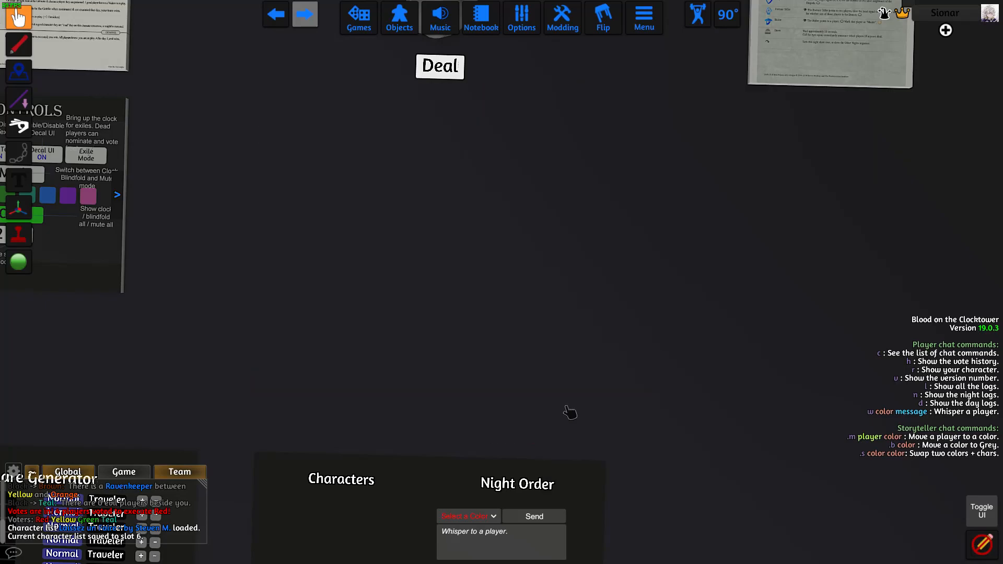
click(399, 17)
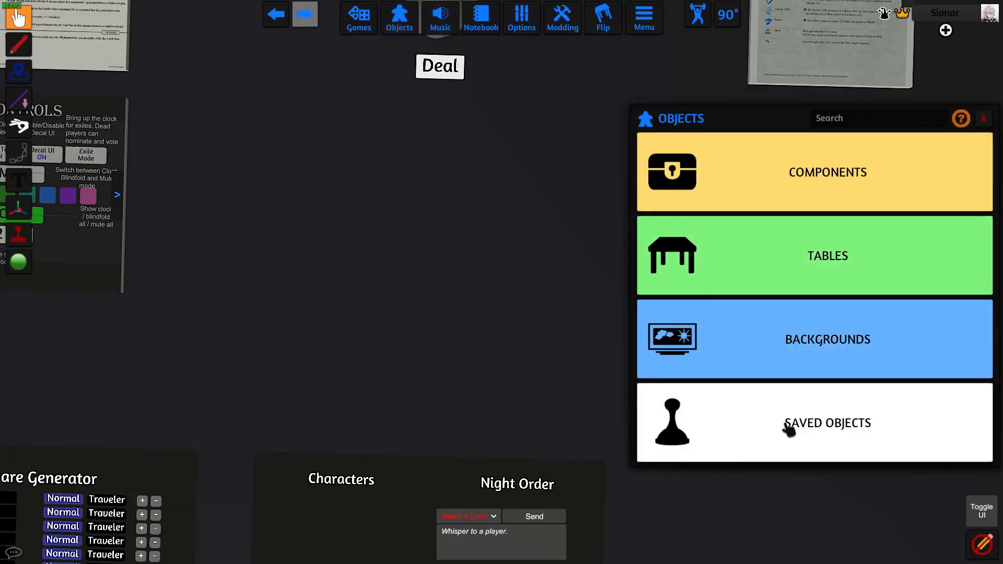
click(827, 422)
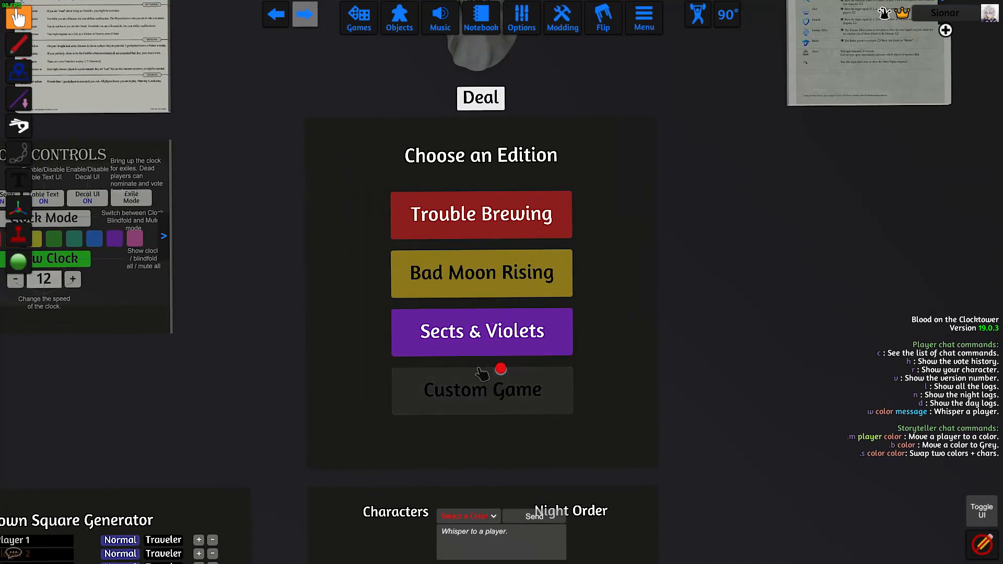
click(482, 389)
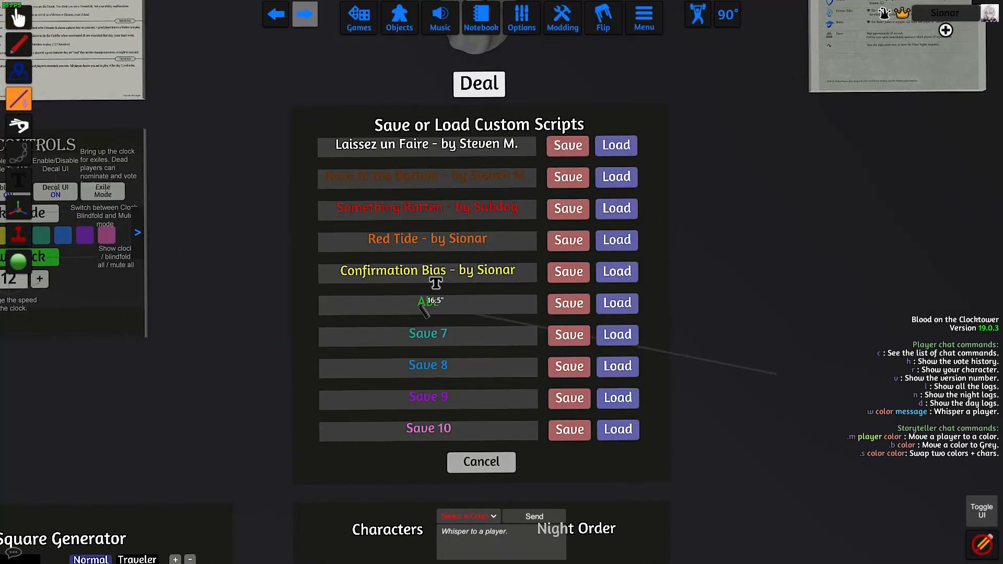